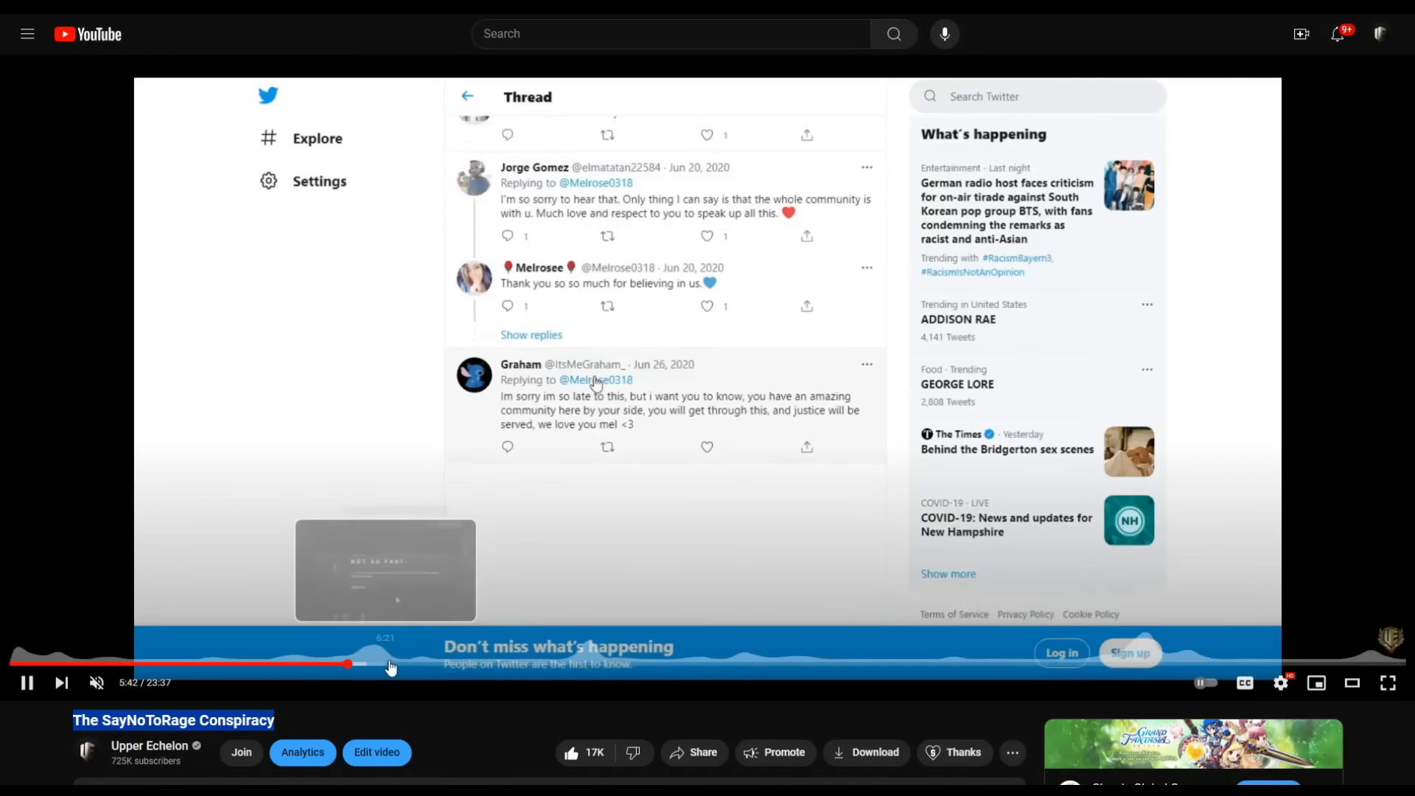
Step: Skip the SayNoToRage Conspiracy video ahead to around 17:47, the livestream-and-chat section
{"action": "left_click_drag", "start_coordinate": [348, 664], "coordinate": [425, 664]}
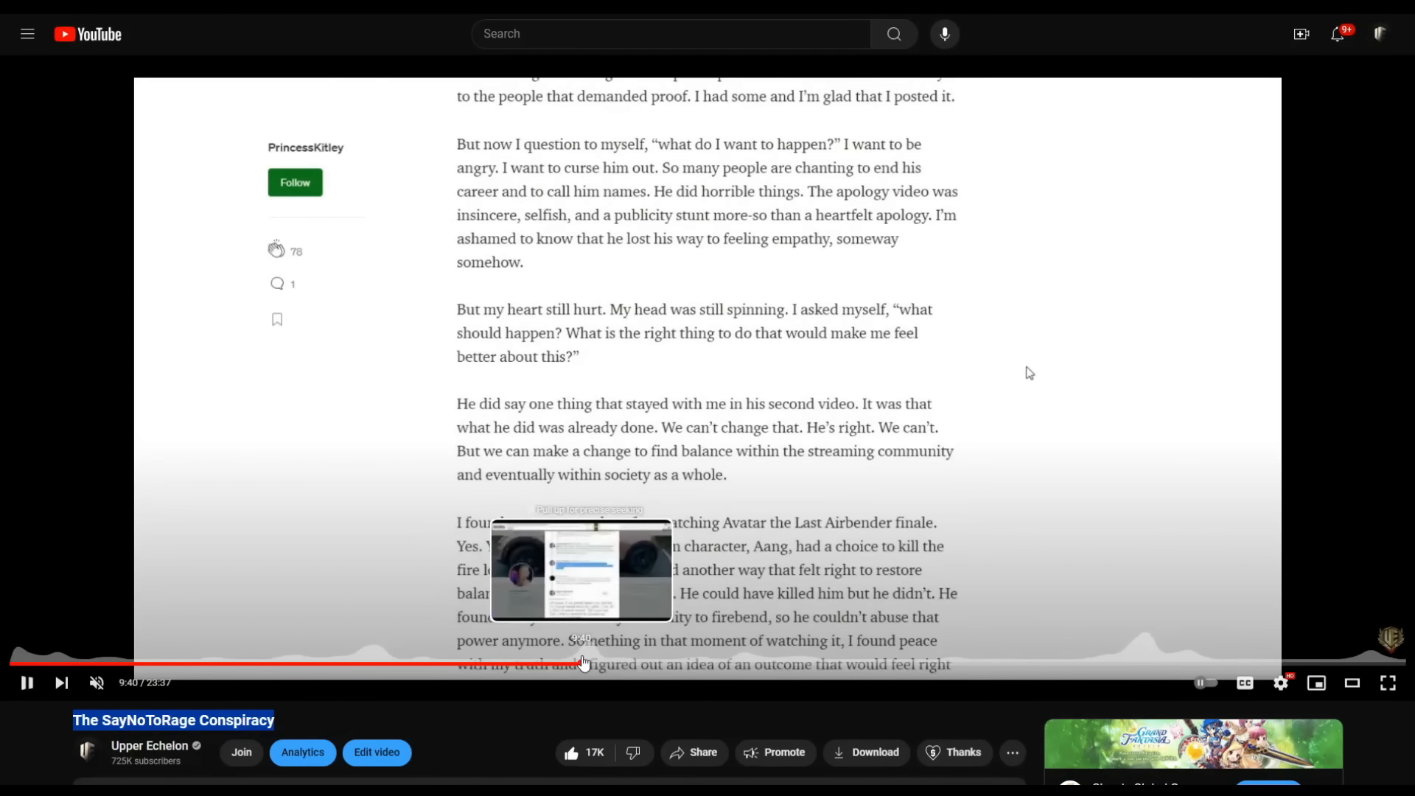
{"action": "mouse_move", "coordinate": [753, 669]}
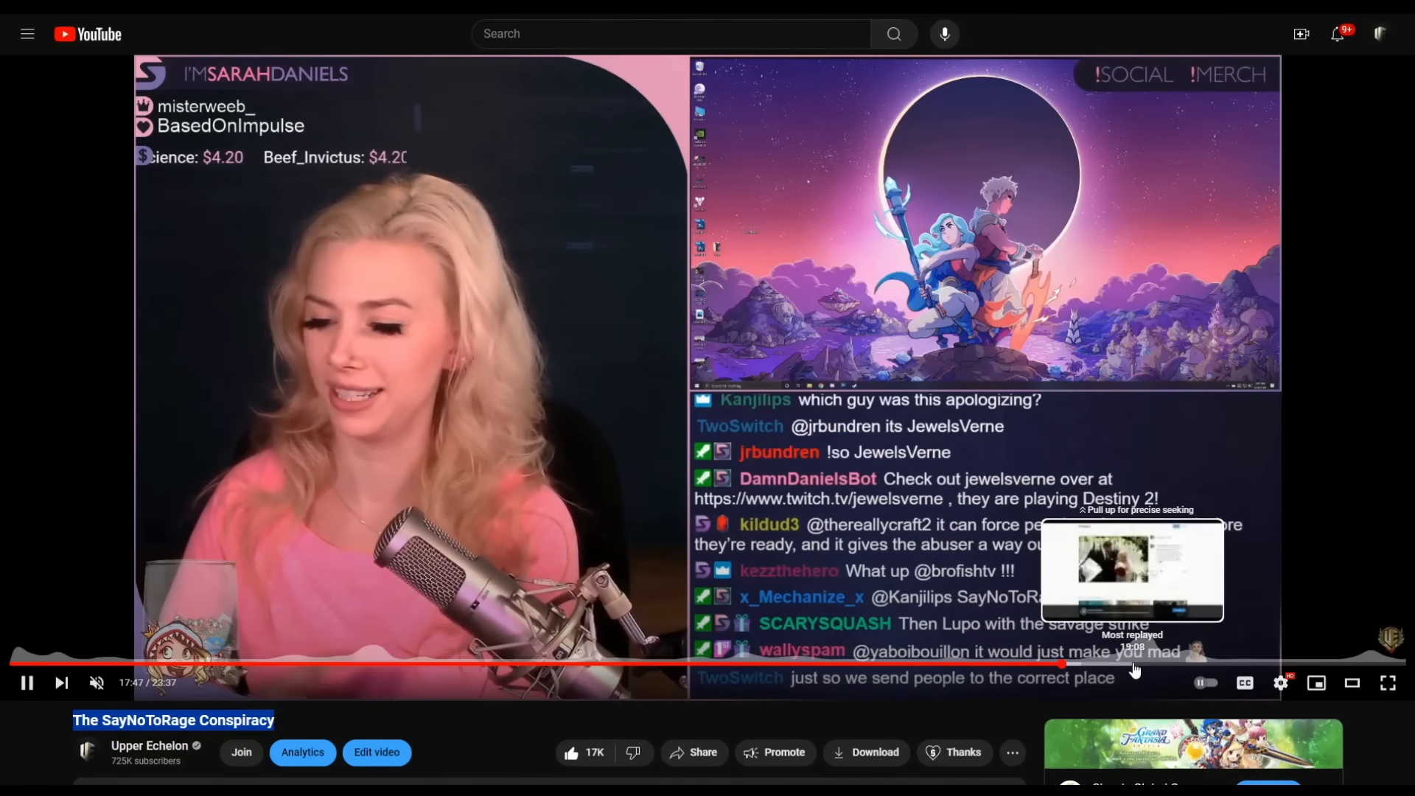
{"action": "left_click", "coordinate": [1135, 665]}
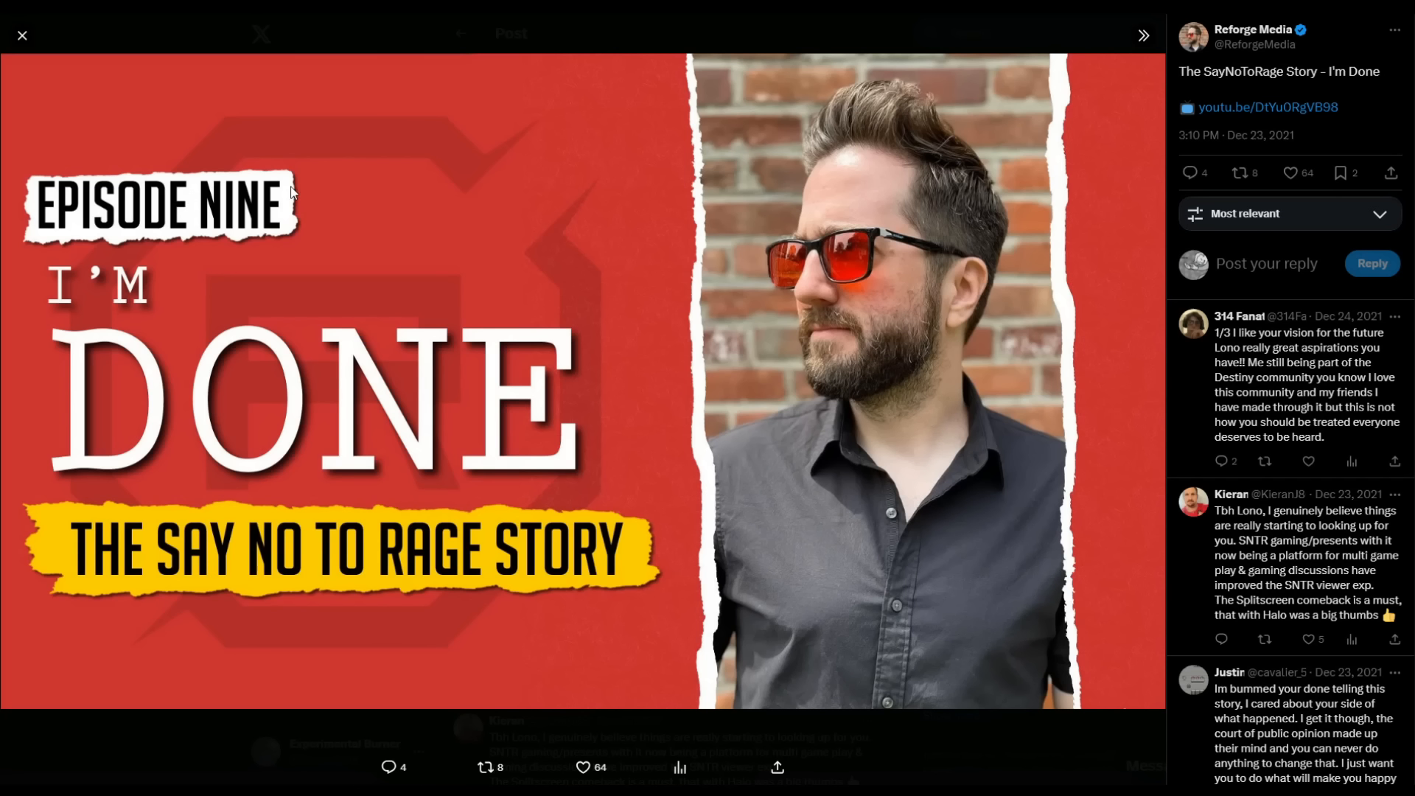
Step: Close the Reforge Media post's image viewer to return to the post on X
{"action": "left_click", "coordinate": [1268, 106]}
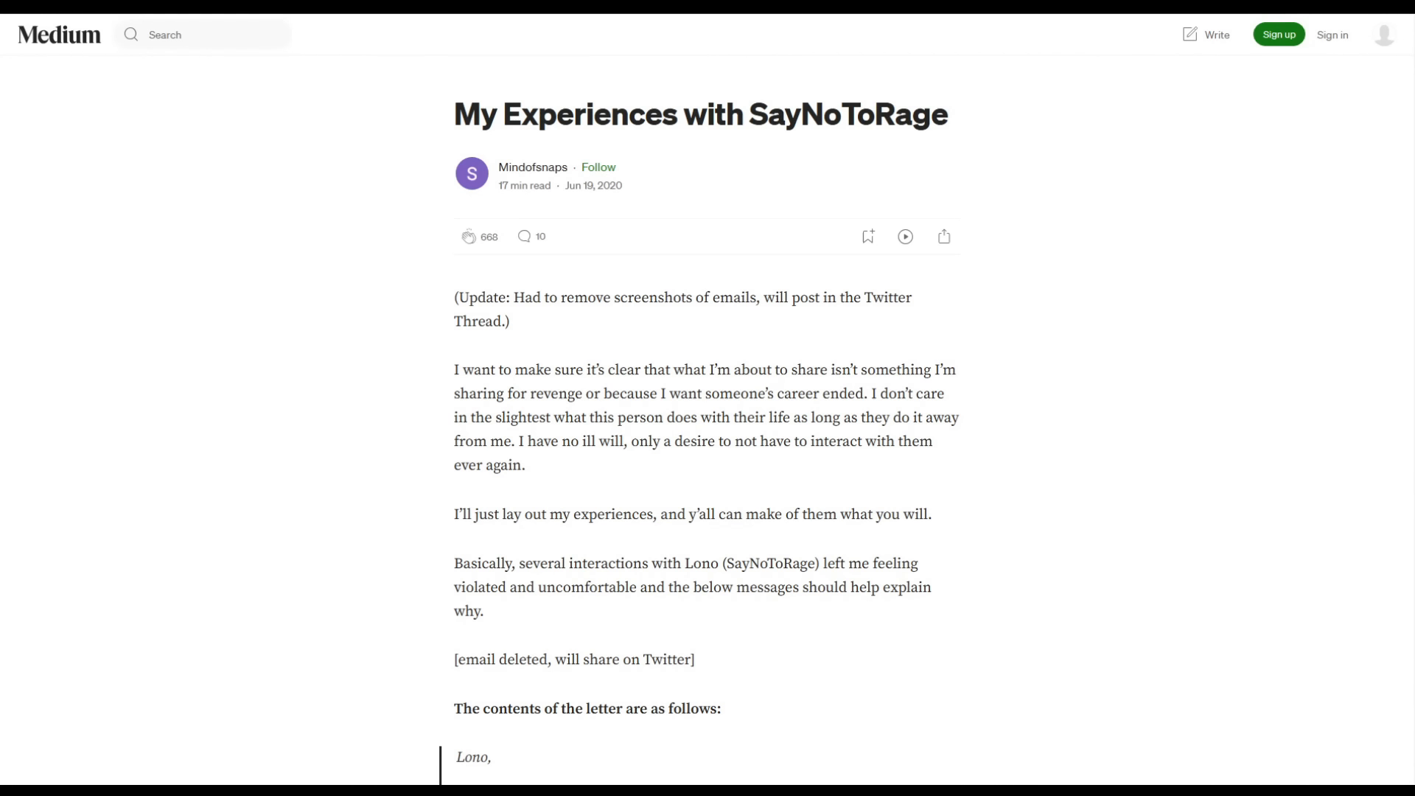
Step: Highlight the title 'My Experiences with SayNoToRage' and read Mindofsnaps' letter down to its end
{"action": "triple_click", "coordinate": [699, 115]}
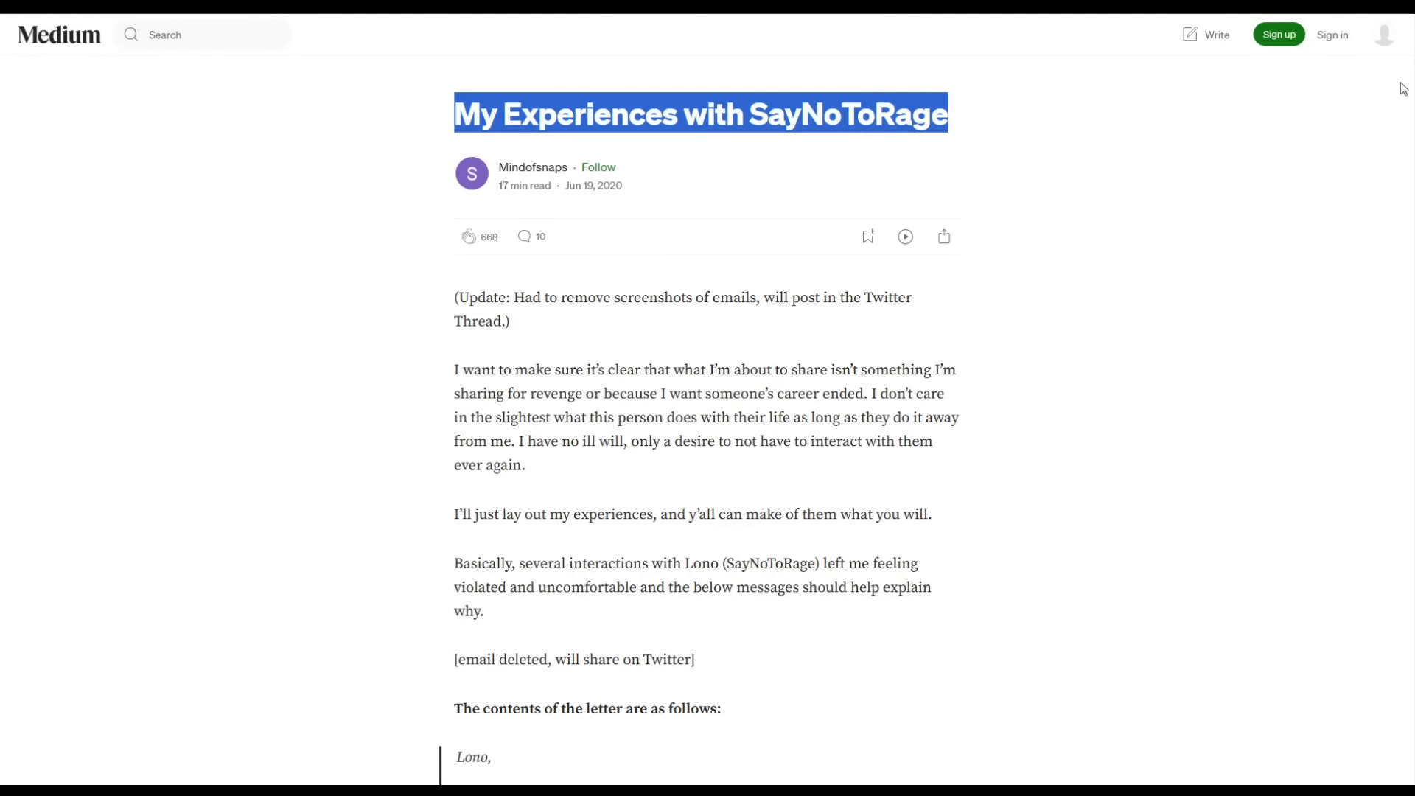
{"action": "scroll", "scroll_direction": "down", "scroll_amount": 3}
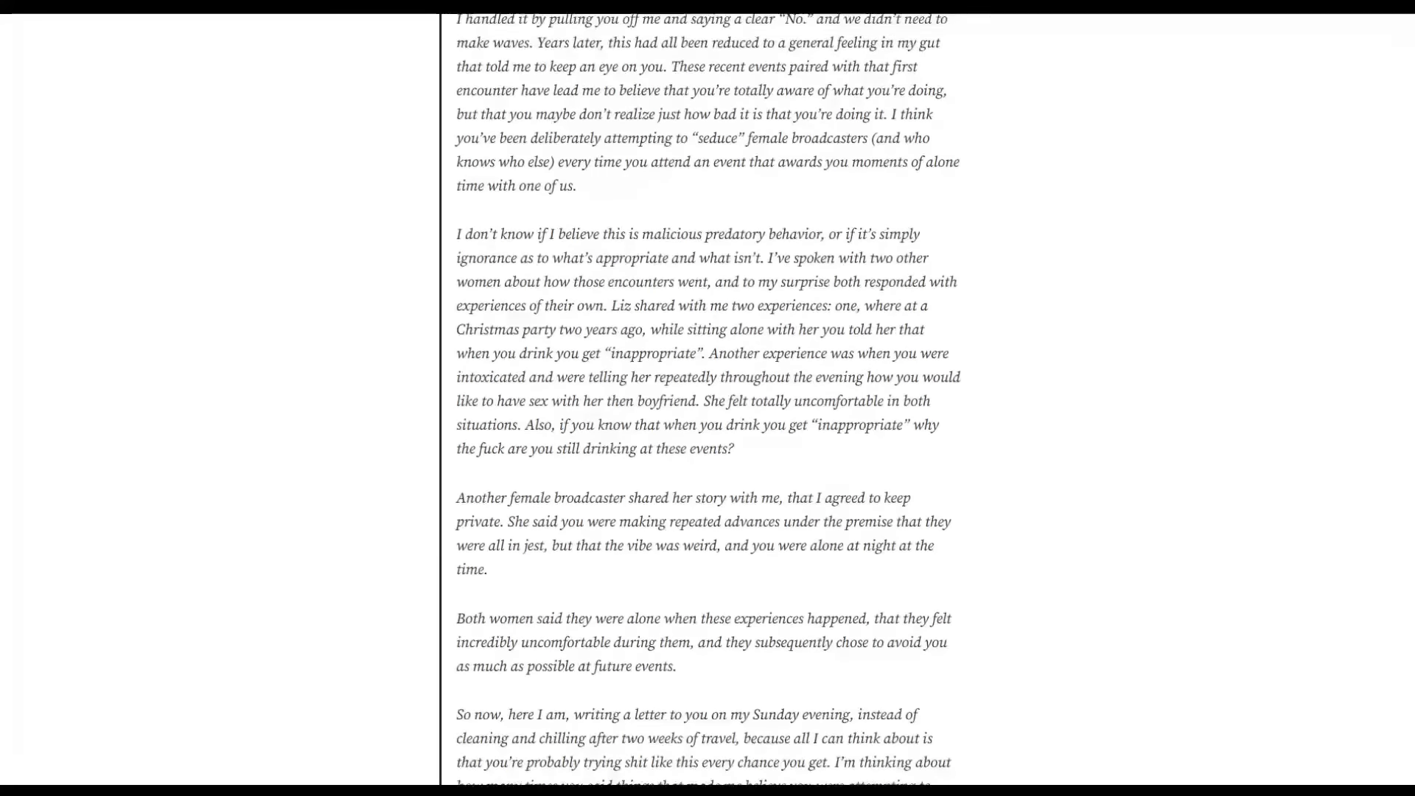
{"action": "scroll", "scroll_direction": "down", "scroll_amount": 3}
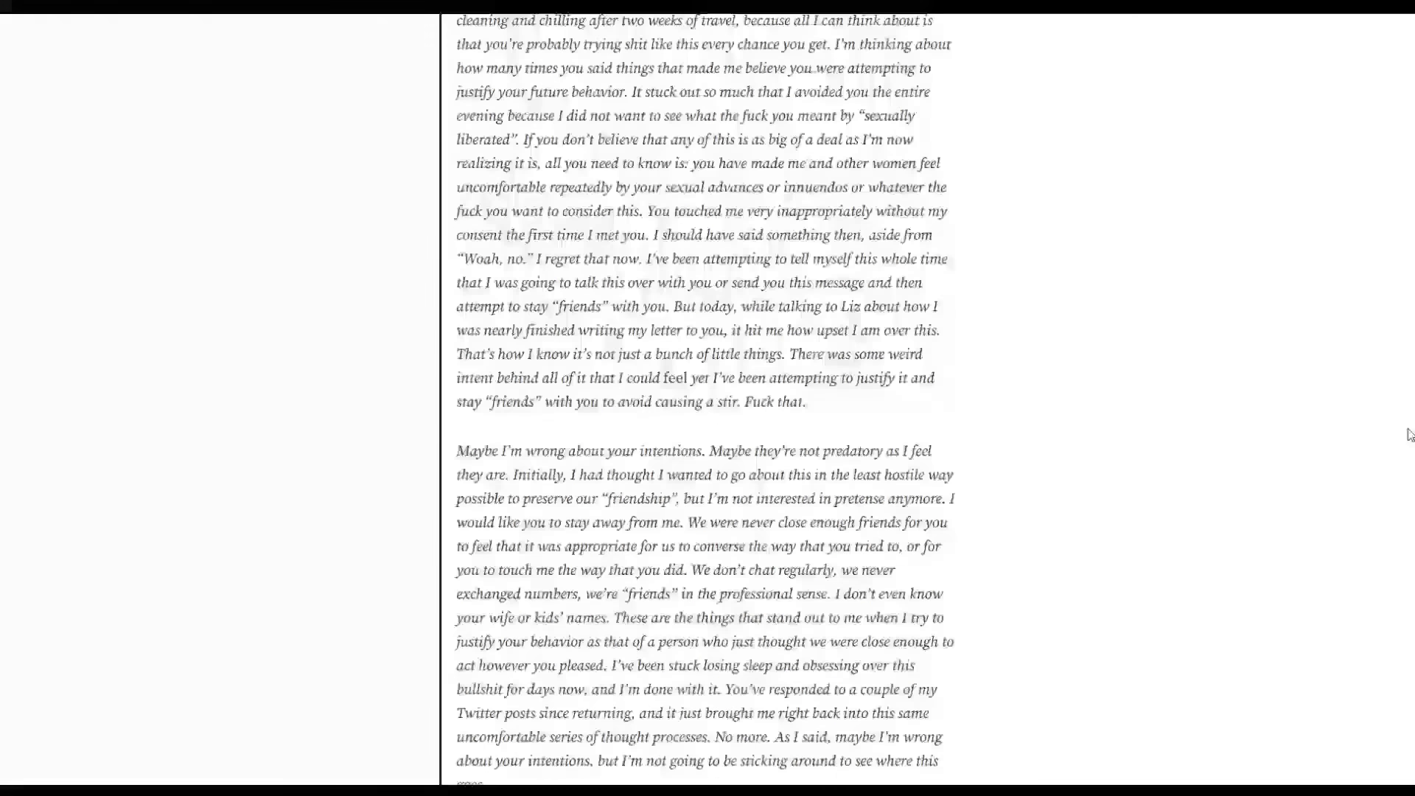
{"action": "scroll", "scroll_direction": "down", "scroll_amount": 3}
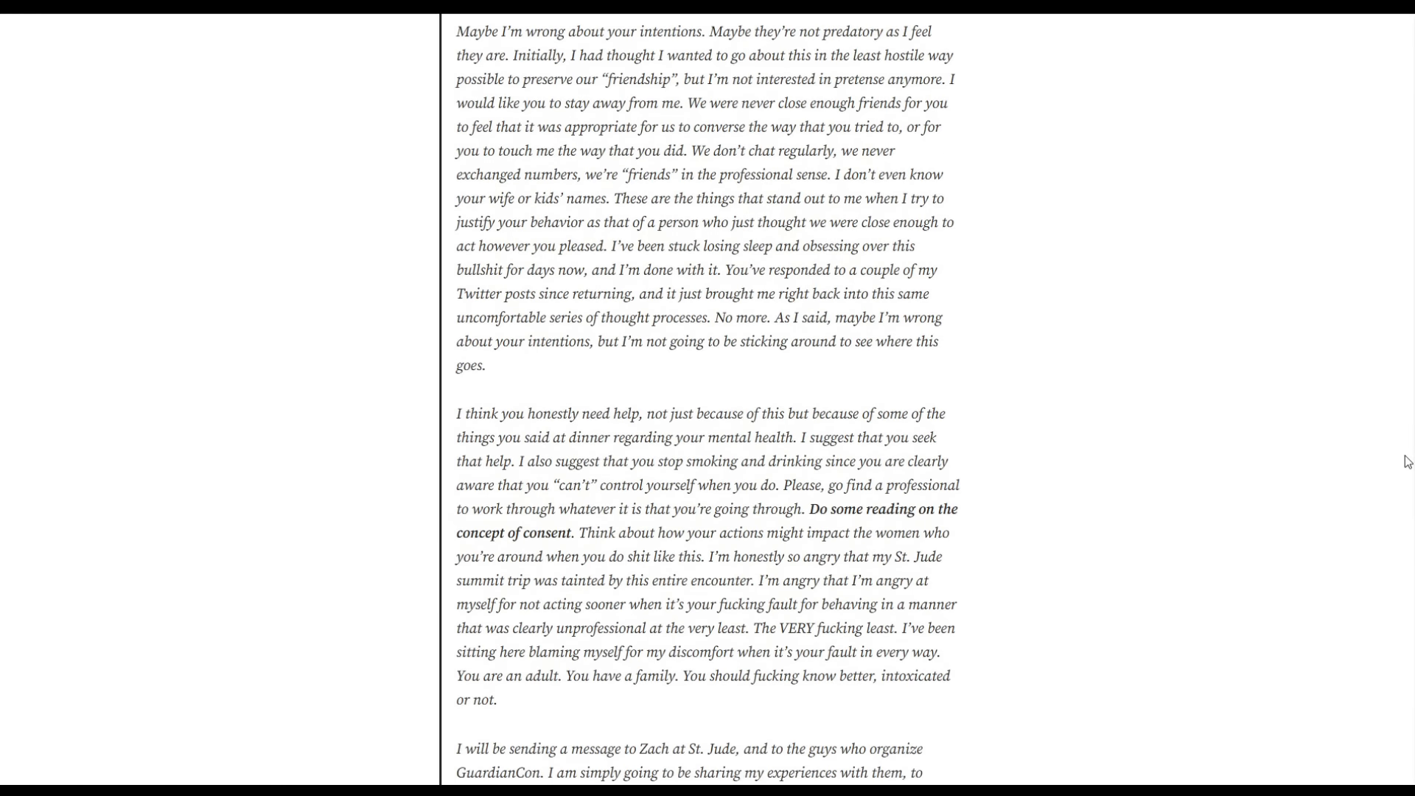
{"action": "scroll", "scroll_direction": "down", "scroll_amount": 3}
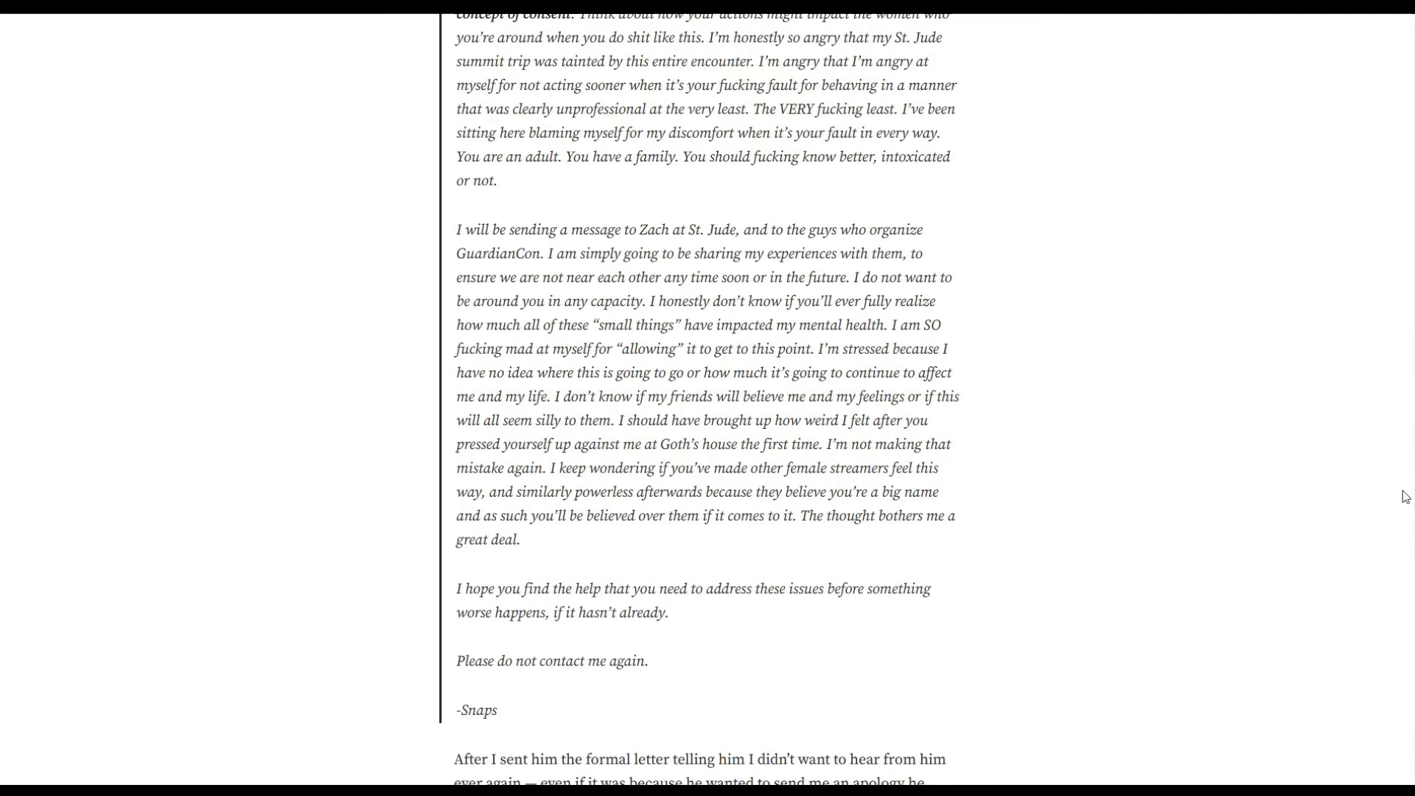
{"action": "scroll", "scroll_direction": "down", "scroll_amount": 3}
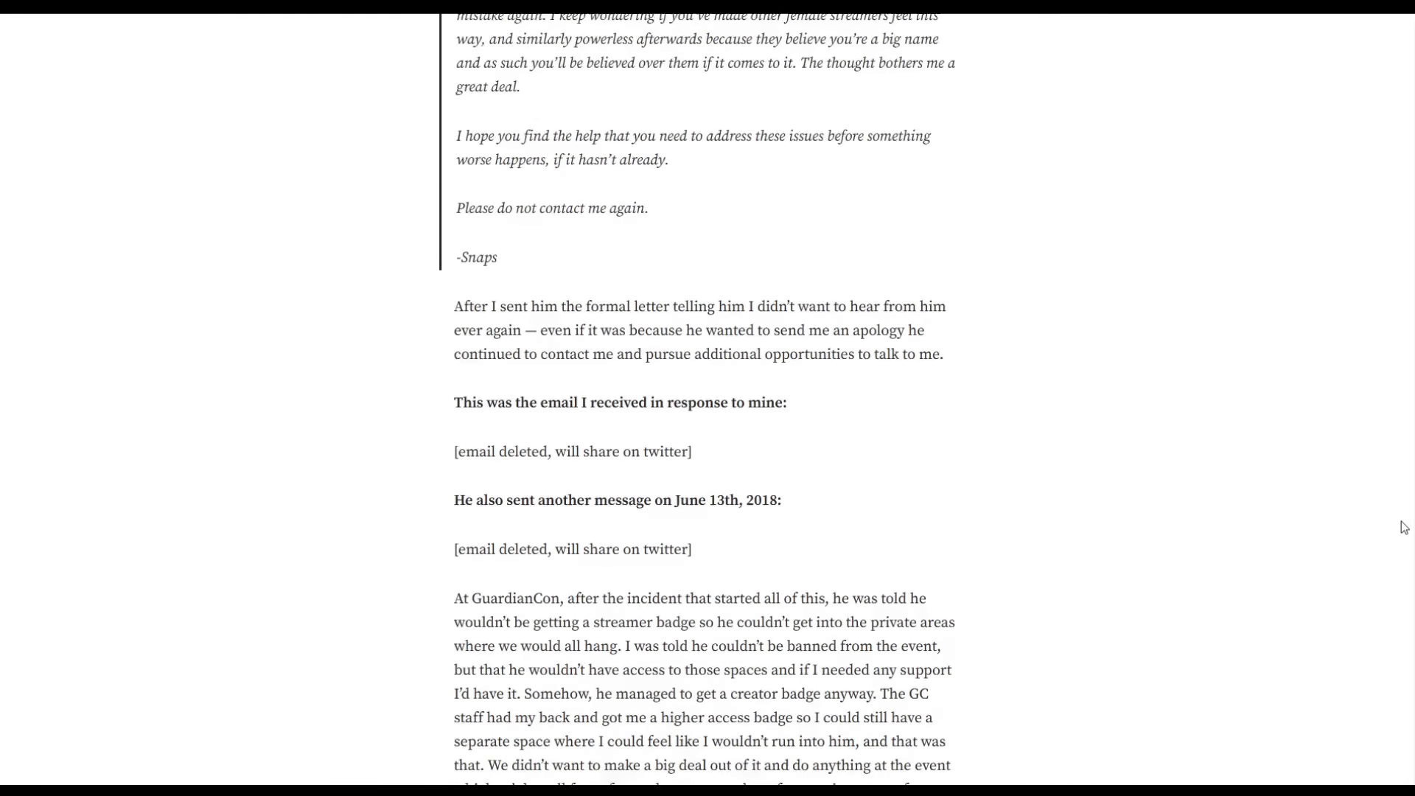
{"action": "scroll", "scroll_direction": "down", "scroll_amount": 3}
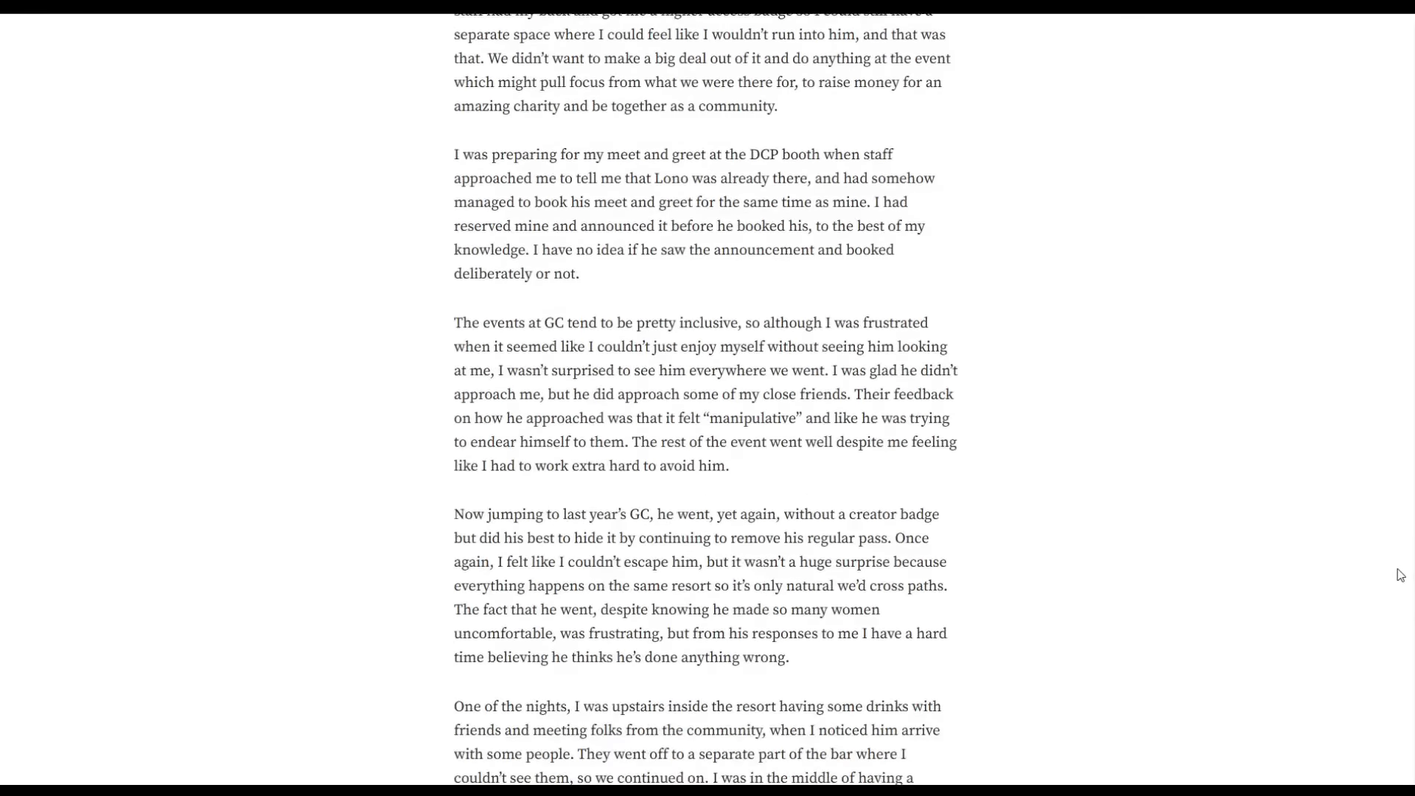
{"action": "scroll", "scroll_direction": "down", "scroll_amount": 3}
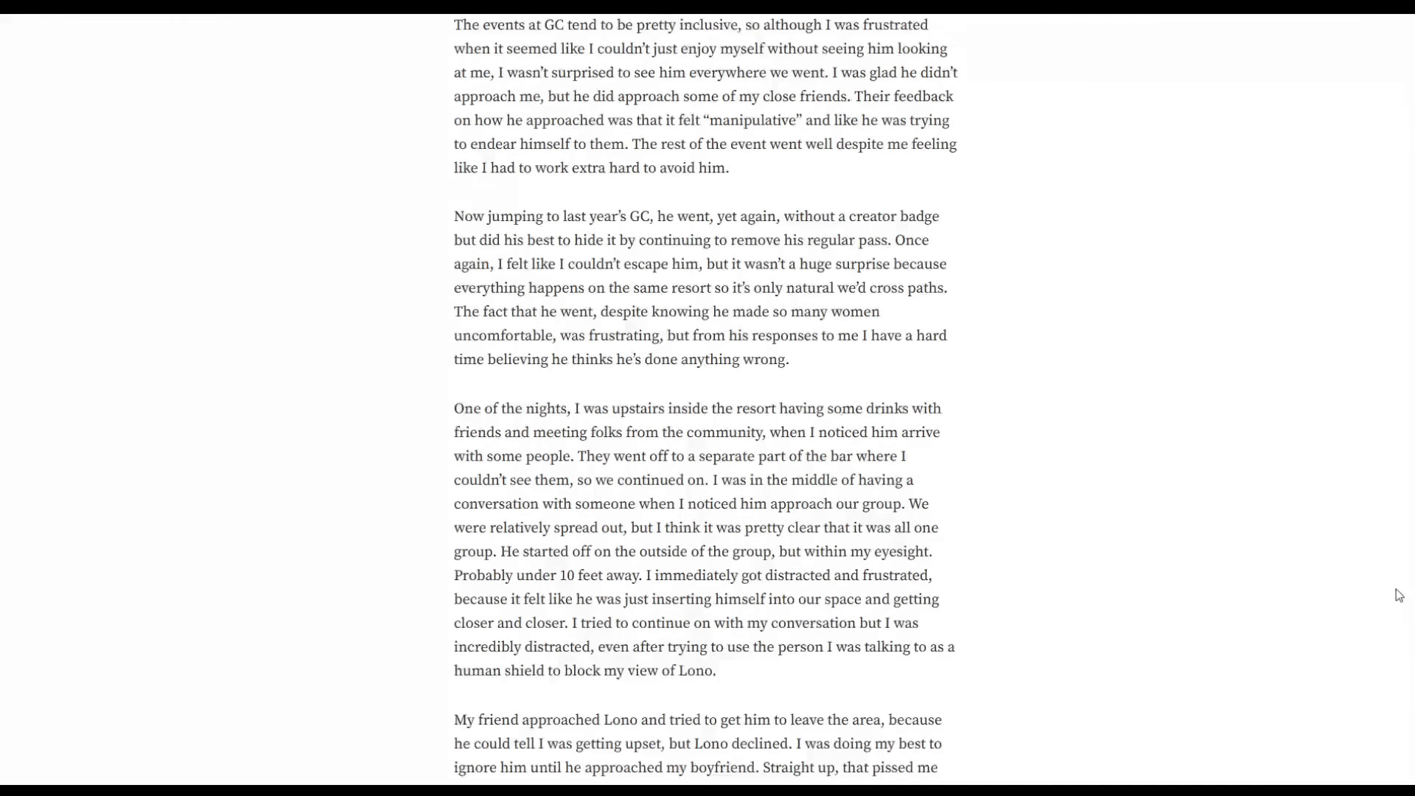
{"action": "scroll", "scroll_direction": "down", "scroll_amount": 3}
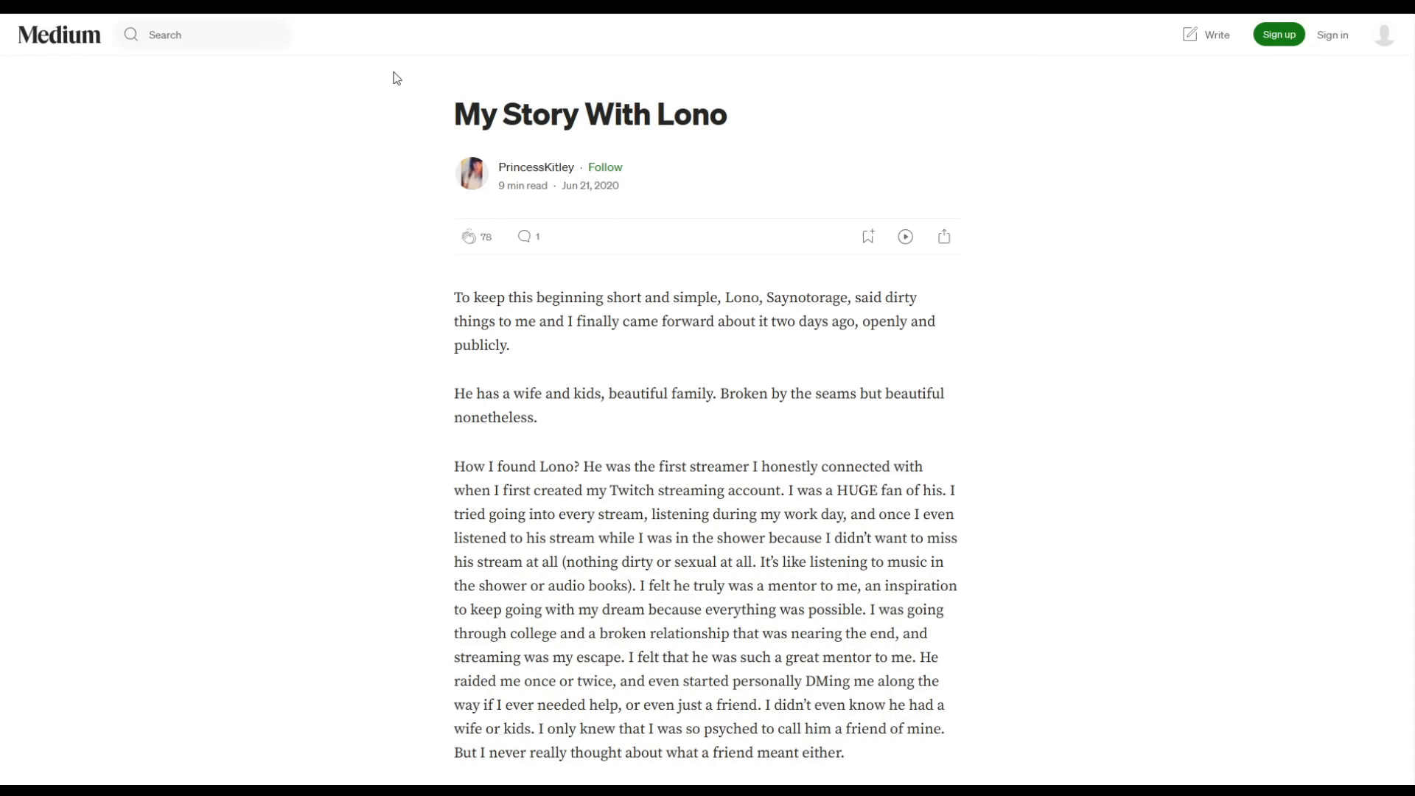
Step: Read 'My Story With Lono' down past its chat and text-message screenshots
{"action": "scroll", "scroll_direction": "down", "scroll_amount": 3}
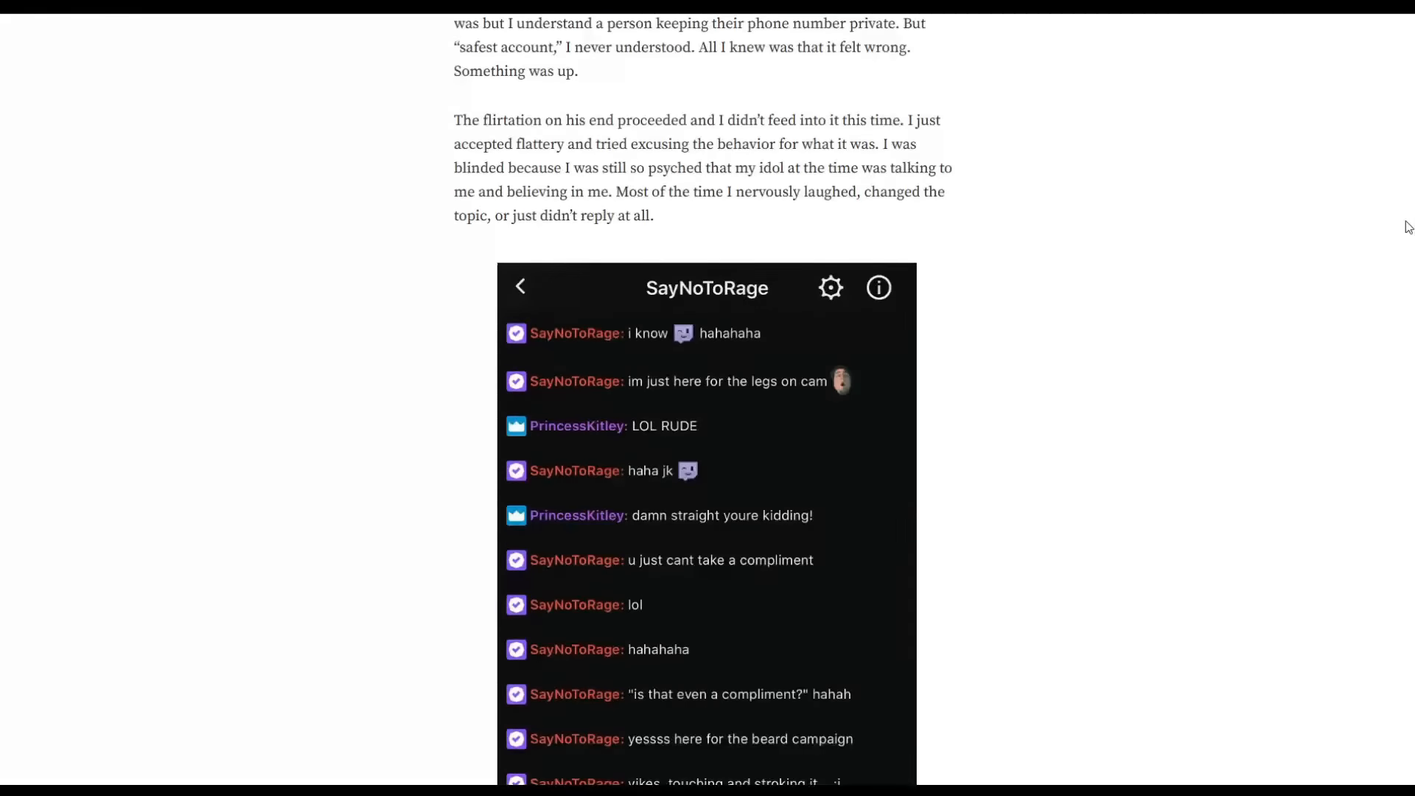
{"action": "scroll", "scroll_direction": "down", "scroll_amount": 3}
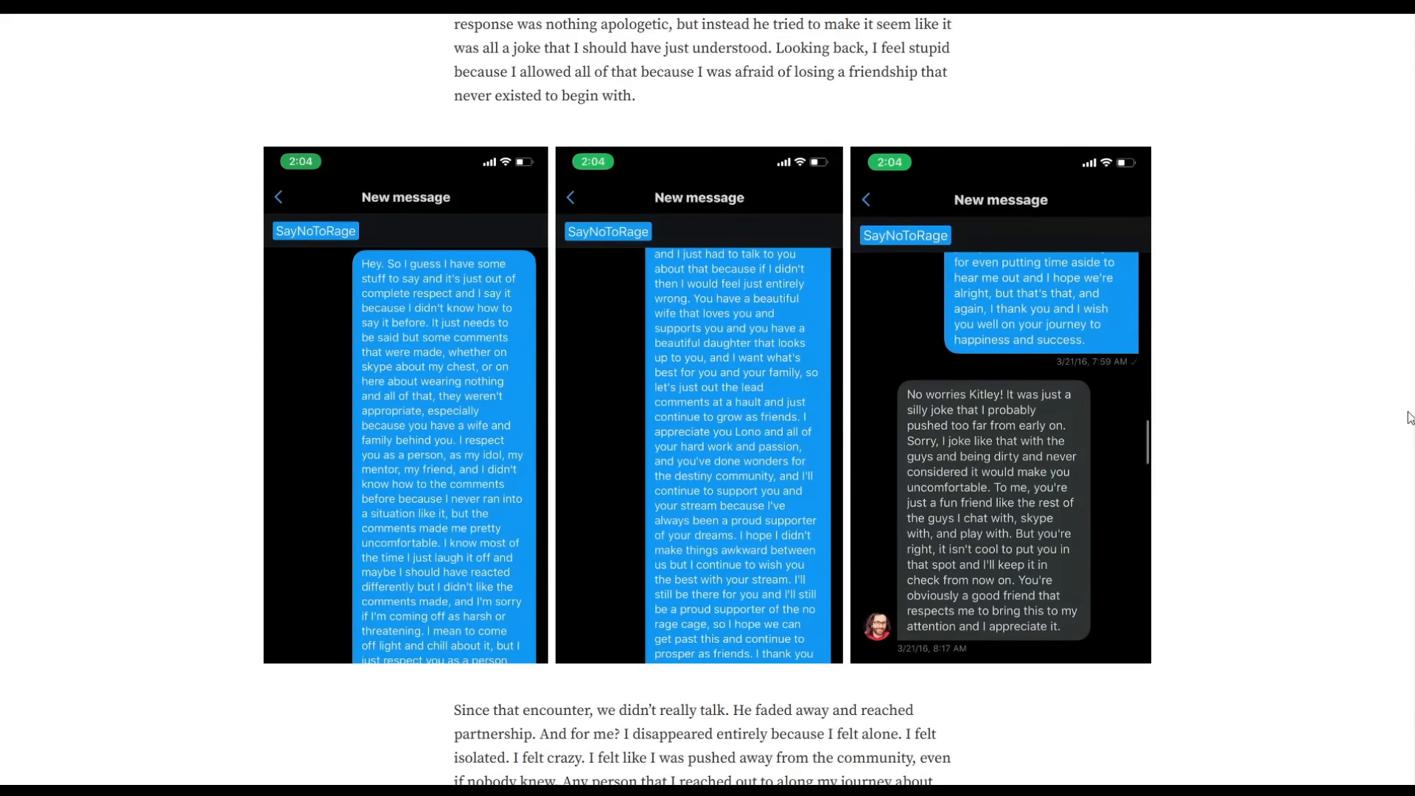
{"action": "mouse_move", "coordinate": [1156, 262]}
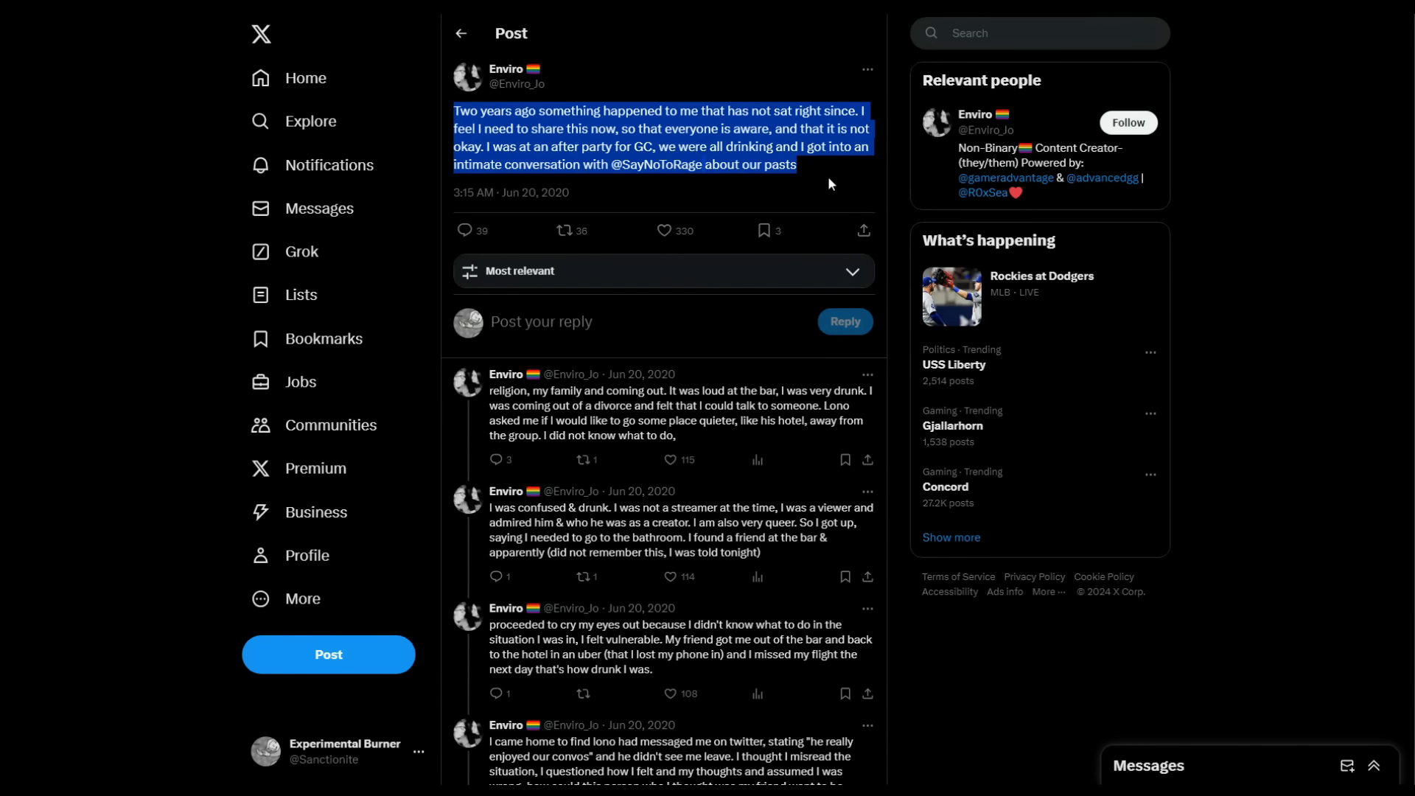
{"action": "scroll", "scroll_direction": "down", "scroll_amount": 3}
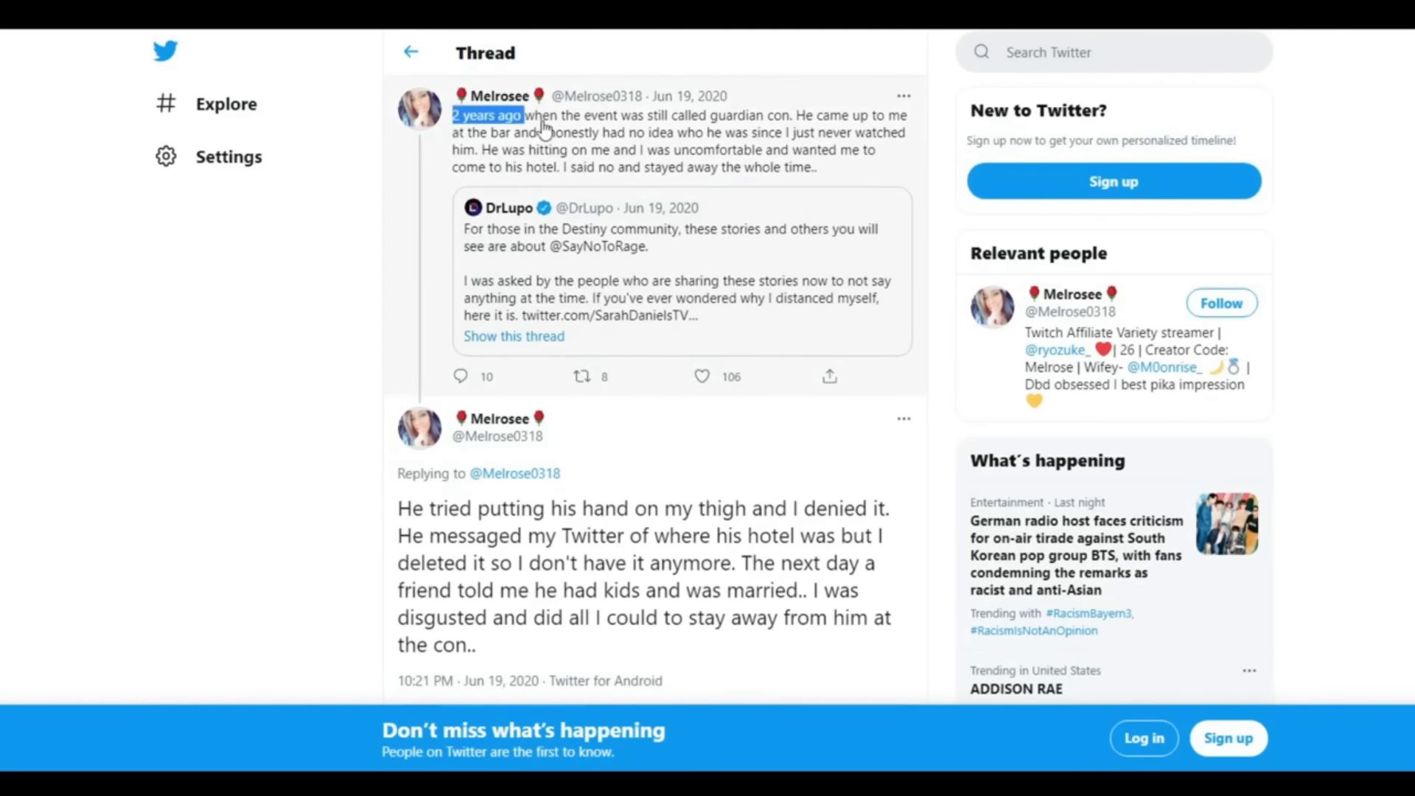
{"action": "scroll", "scroll_direction": "down", "scroll_amount": 3}
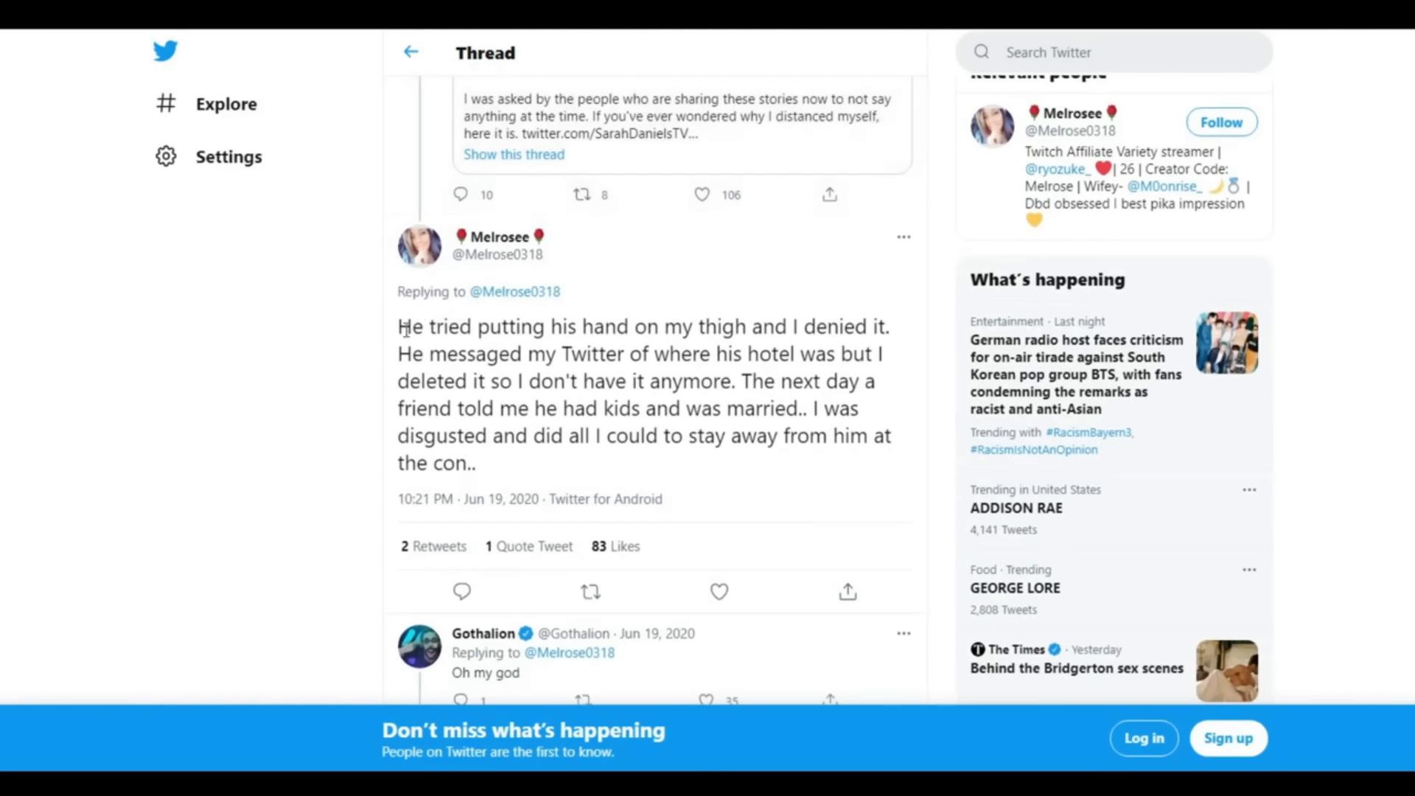
{"action": "left_click_drag", "start_coordinate": [397, 326], "coordinate": [889, 326]}
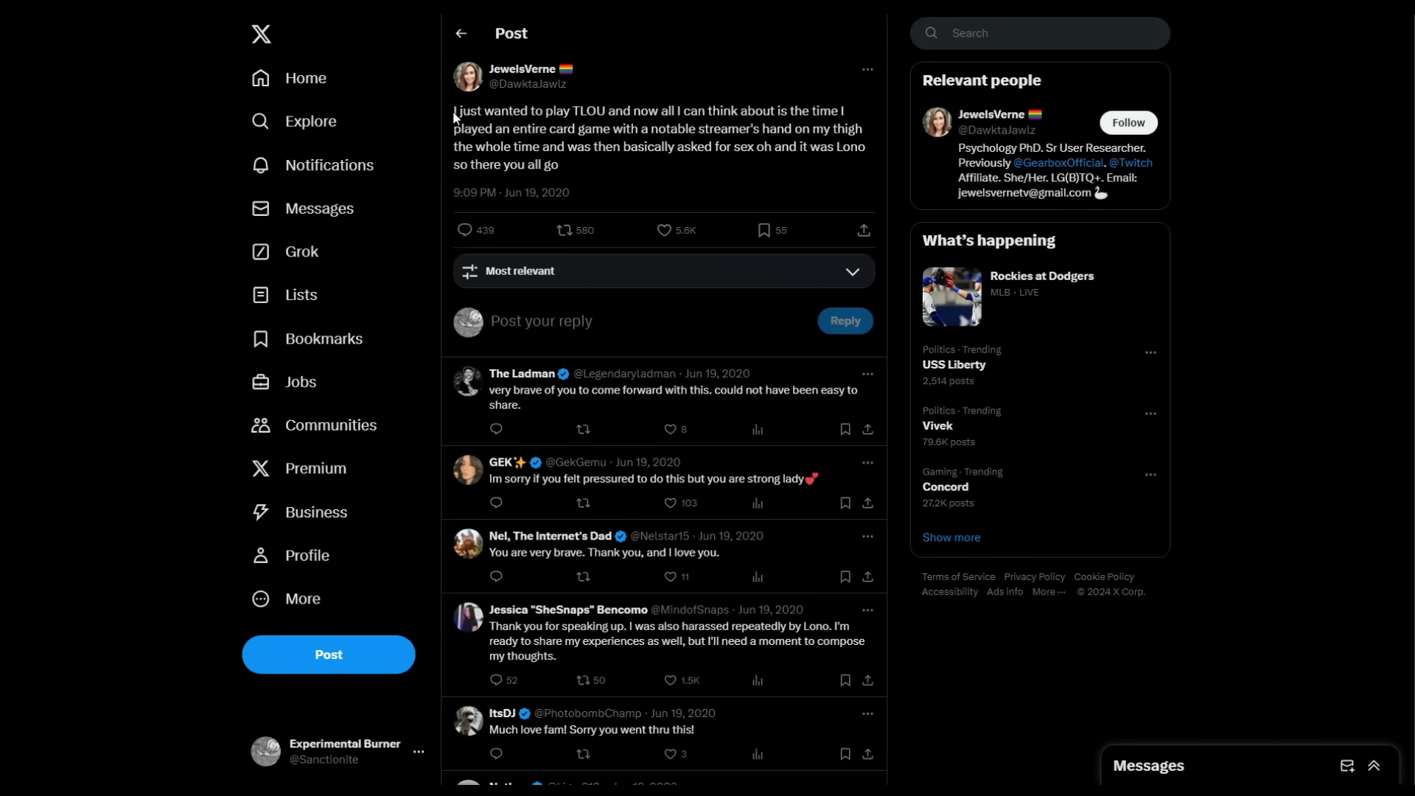
{"action": "left_click_drag", "start_coordinate": [454, 111], "coordinate": [557, 163]}
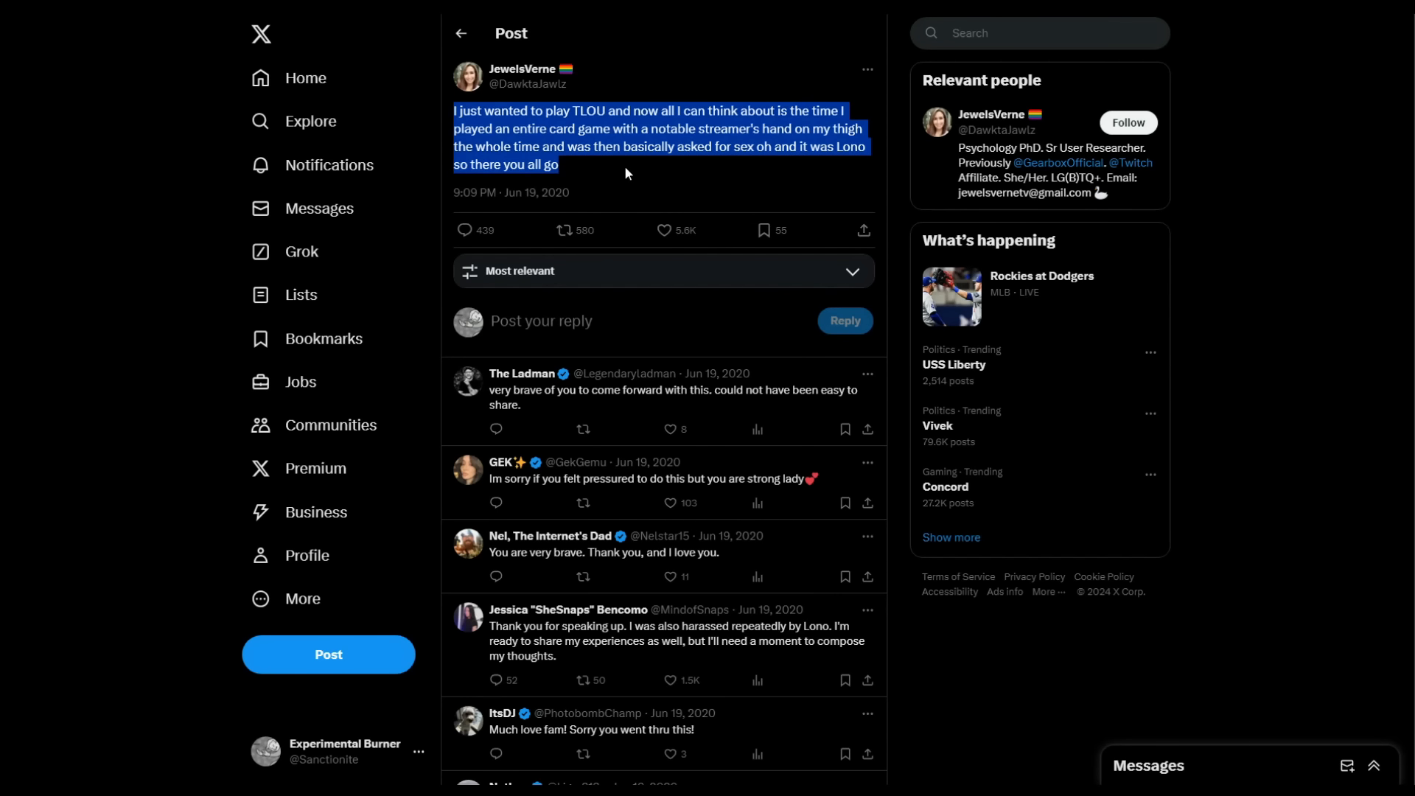
{"action": "left_click", "coordinate": [665, 175]}
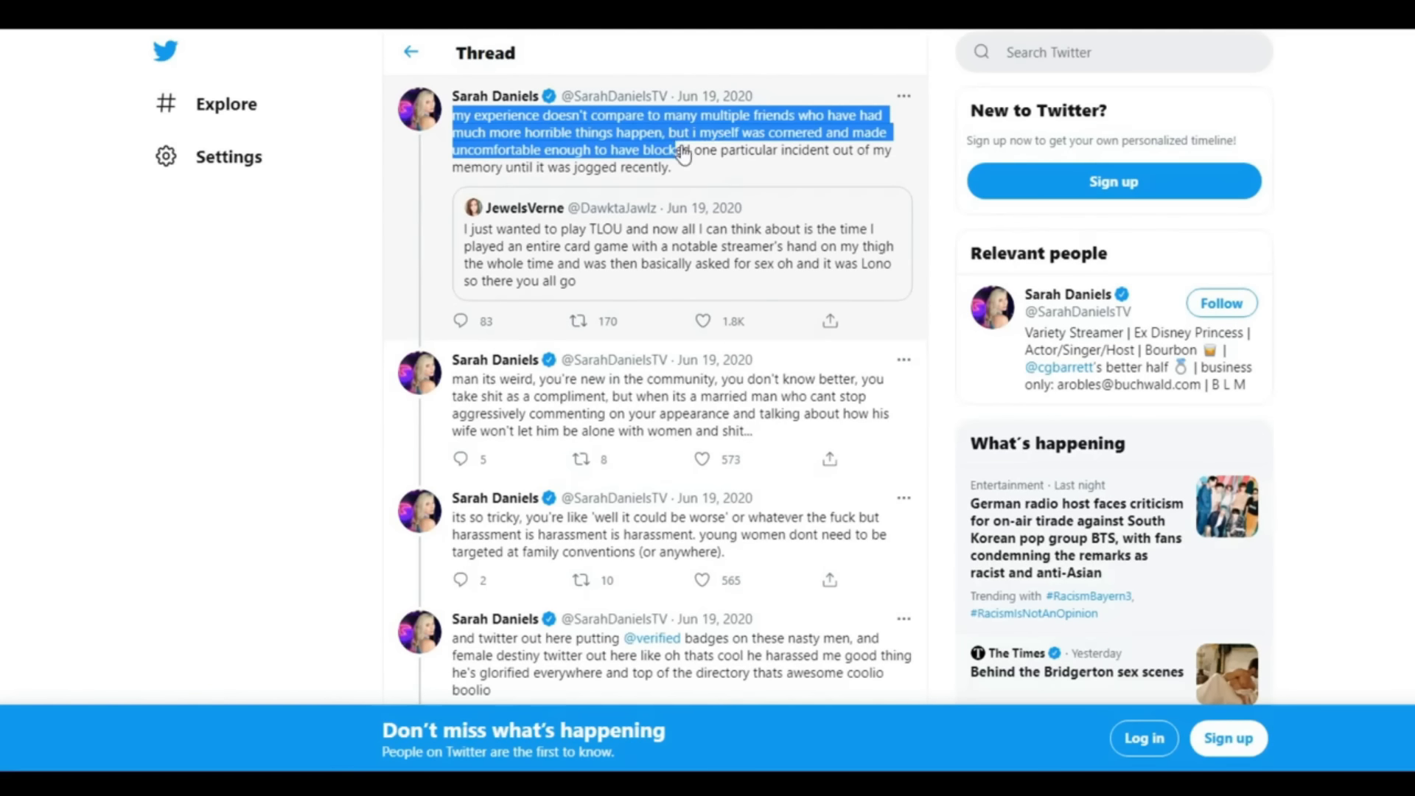
{"action": "scroll", "scroll_direction": "down", "scroll_amount": 3}
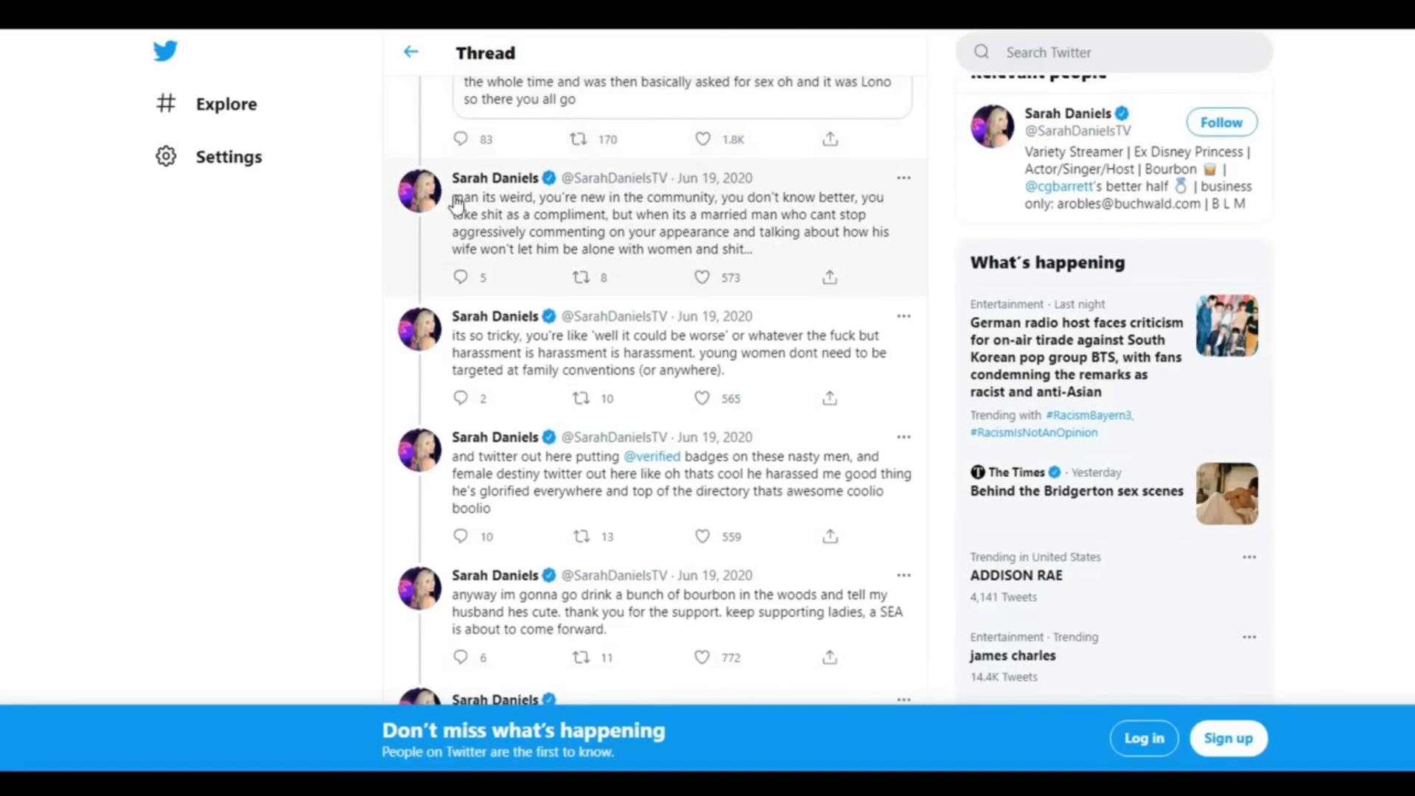
{"action": "scroll", "scroll_direction": "down", "scroll_amount": 3}
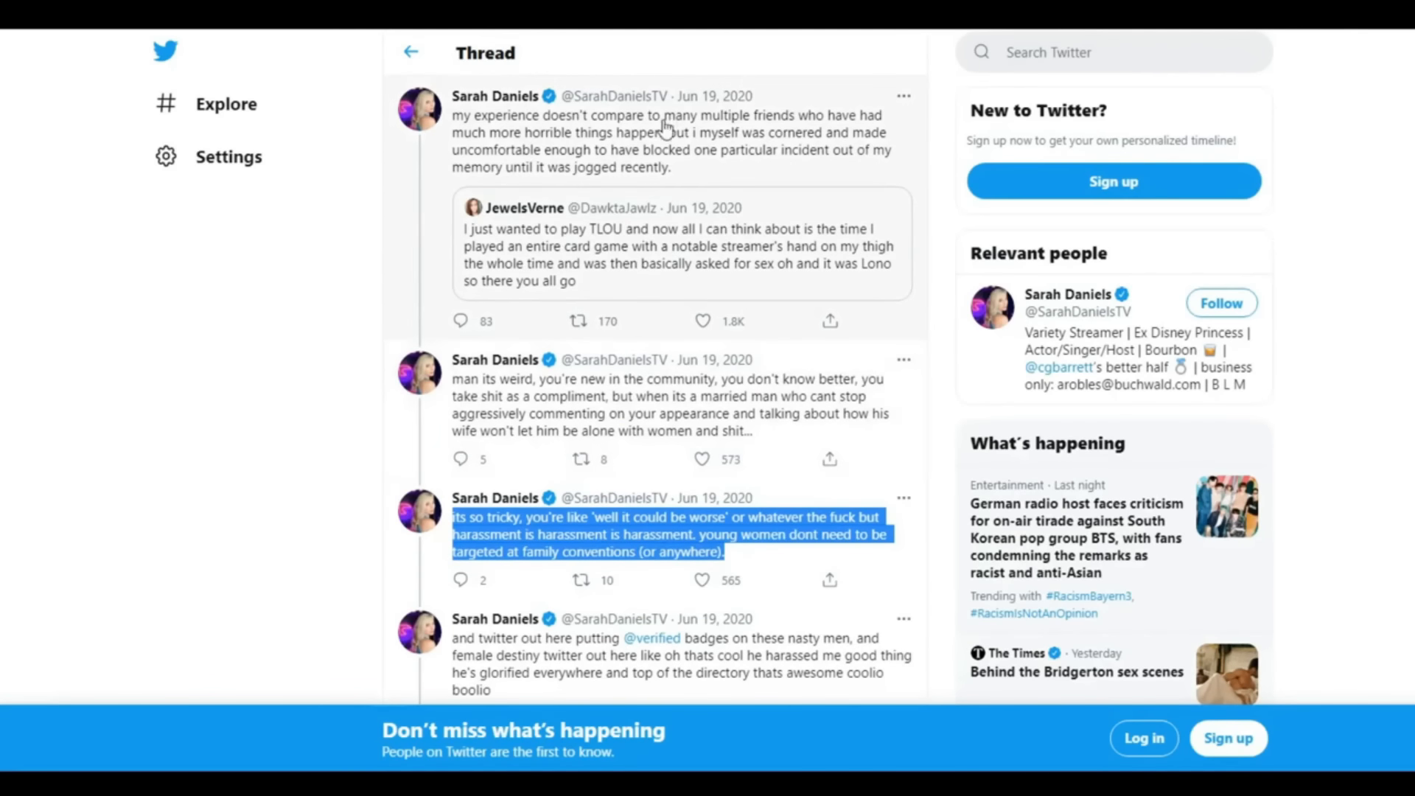
{"action": "scroll", "scroll_direction": "down", "scroll_amount": 3}
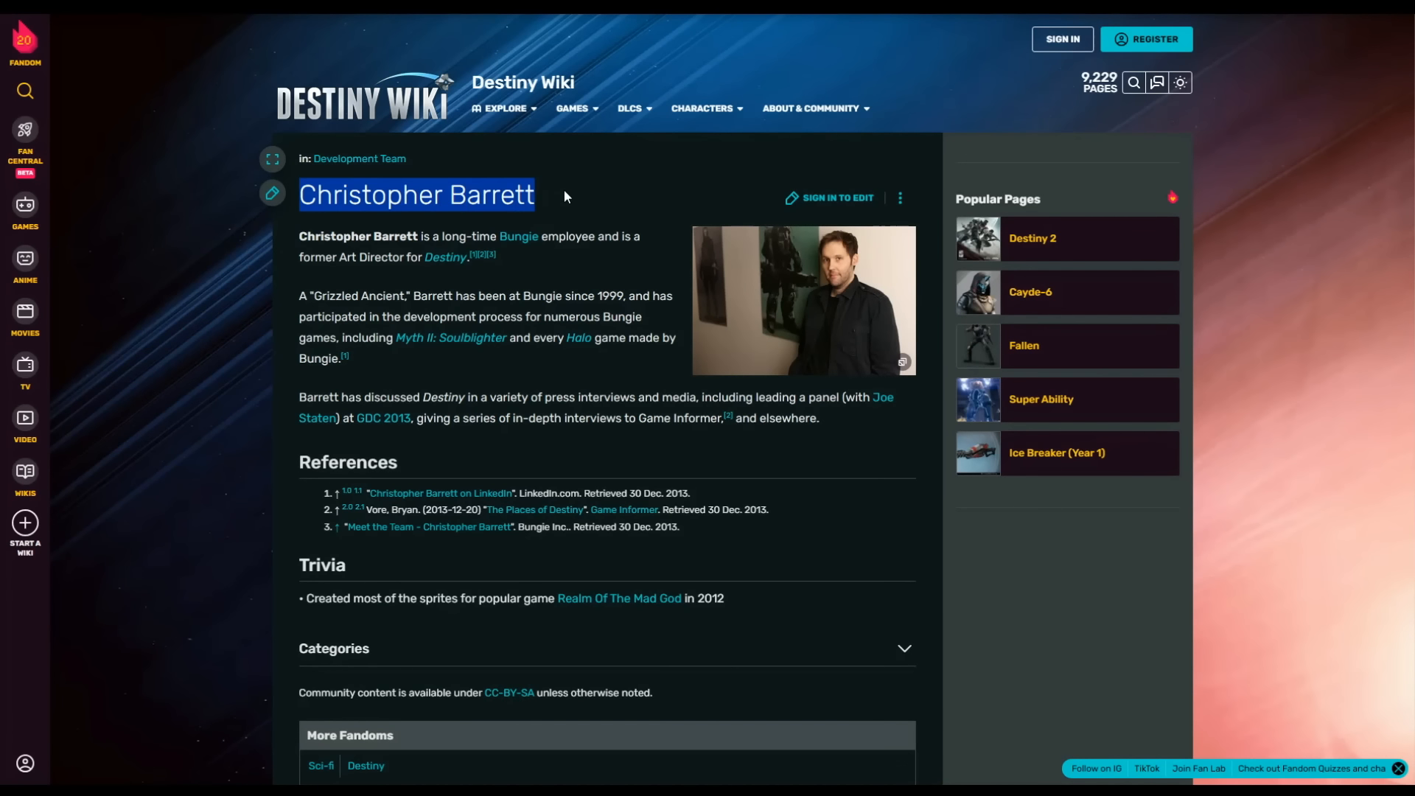
Step: Read down the Christopher Barrett wiki page toward its references and trivia
{"action": "scroll", "scroll_direction": "down", "scroll_amount": 3}
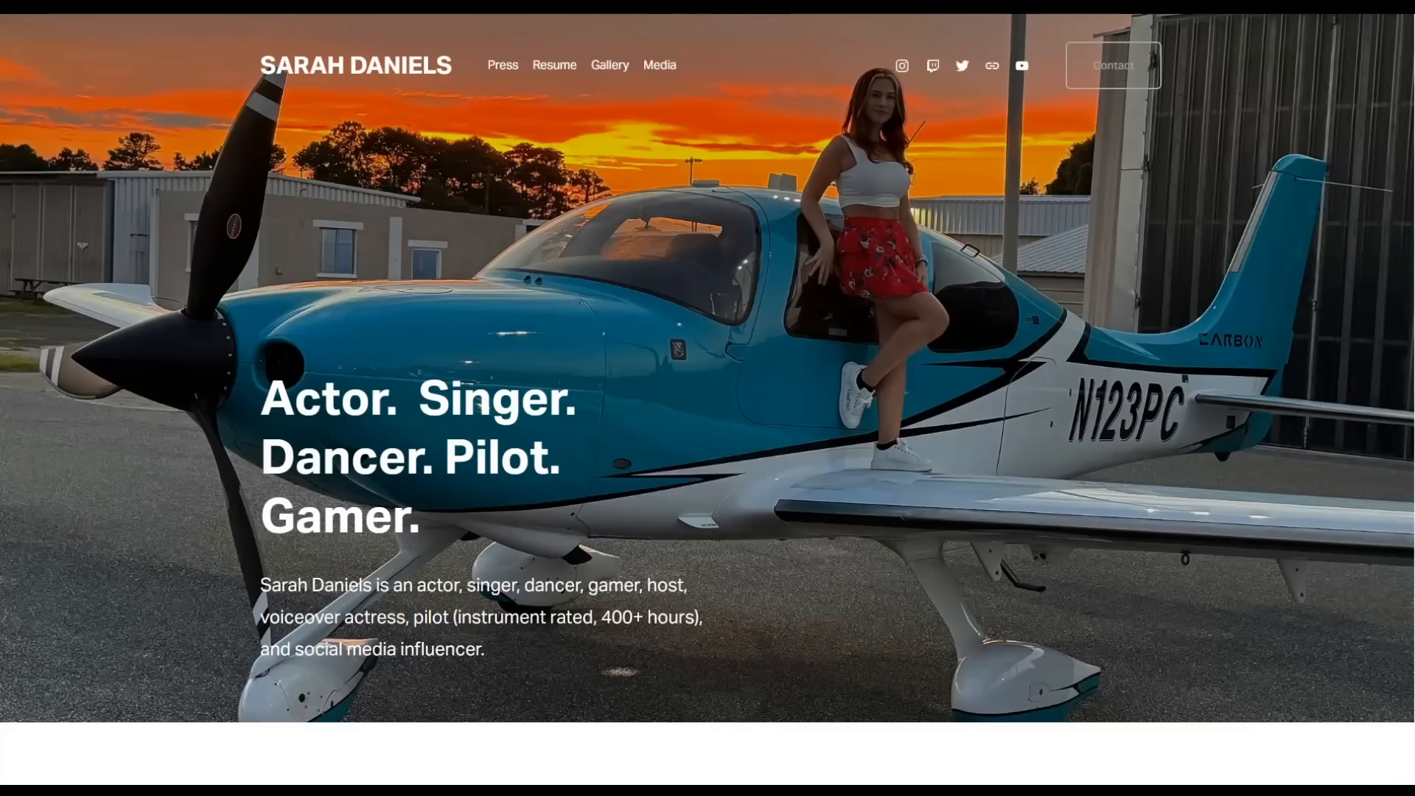
{"action": "mouse_move", "coordinate": [278, 73]}
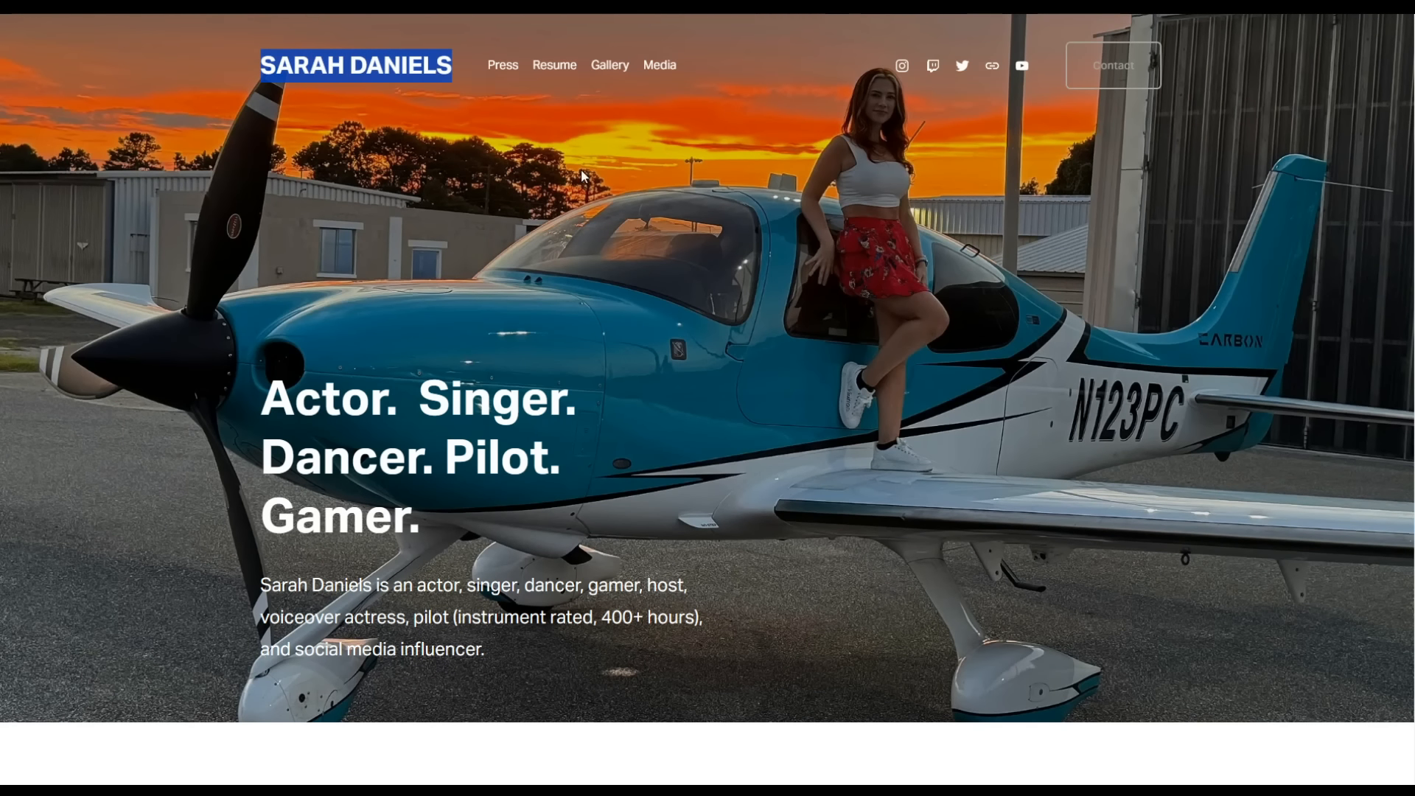
Step: Scroll Sarah Daniels' homepage down to her Twitch, Threads, Instagram and TikTok follower counts
{"action": "scroll", "scroll_direction": "down", "scroll_amount": 3}
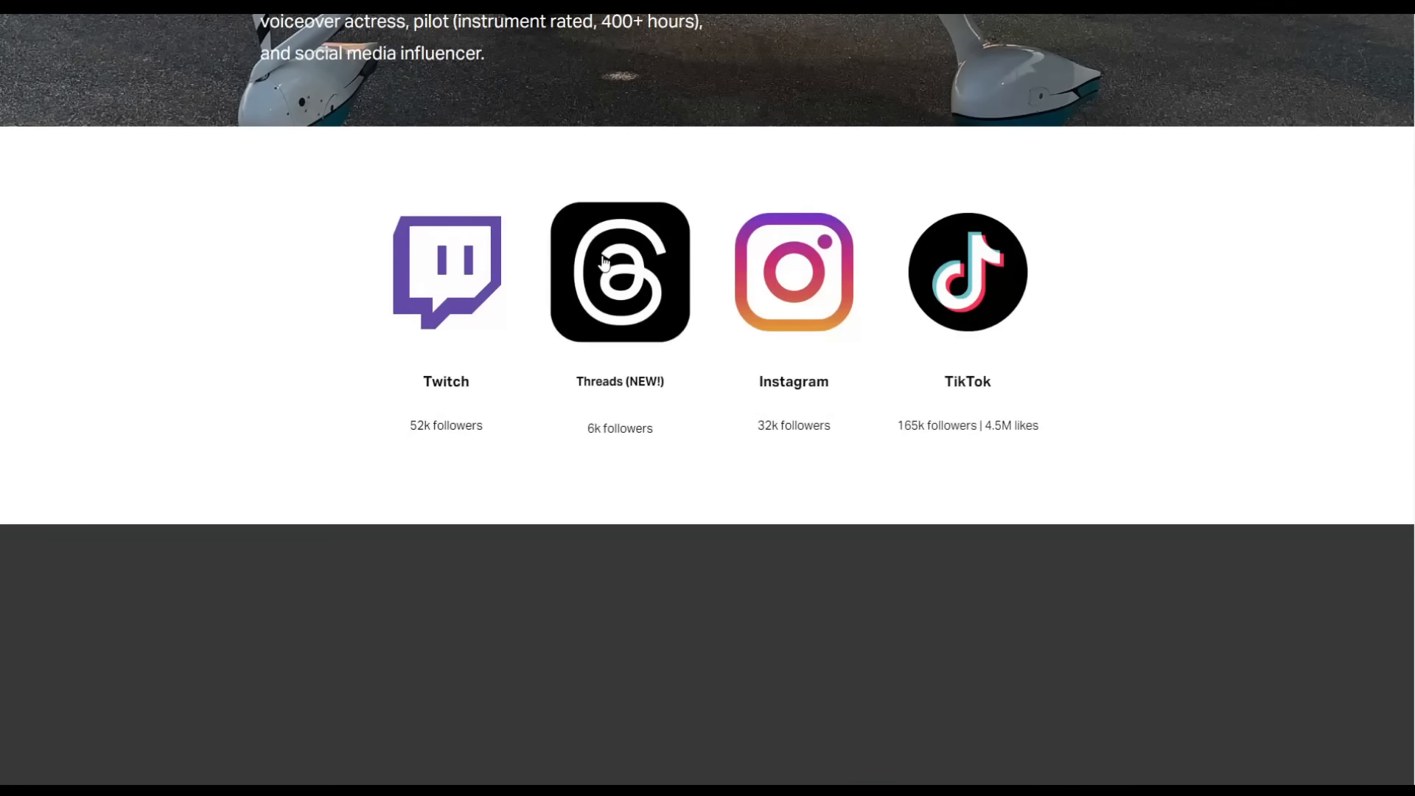
{"action": "scroll", "scroll_direction": "down", "scroll_amount": 3}
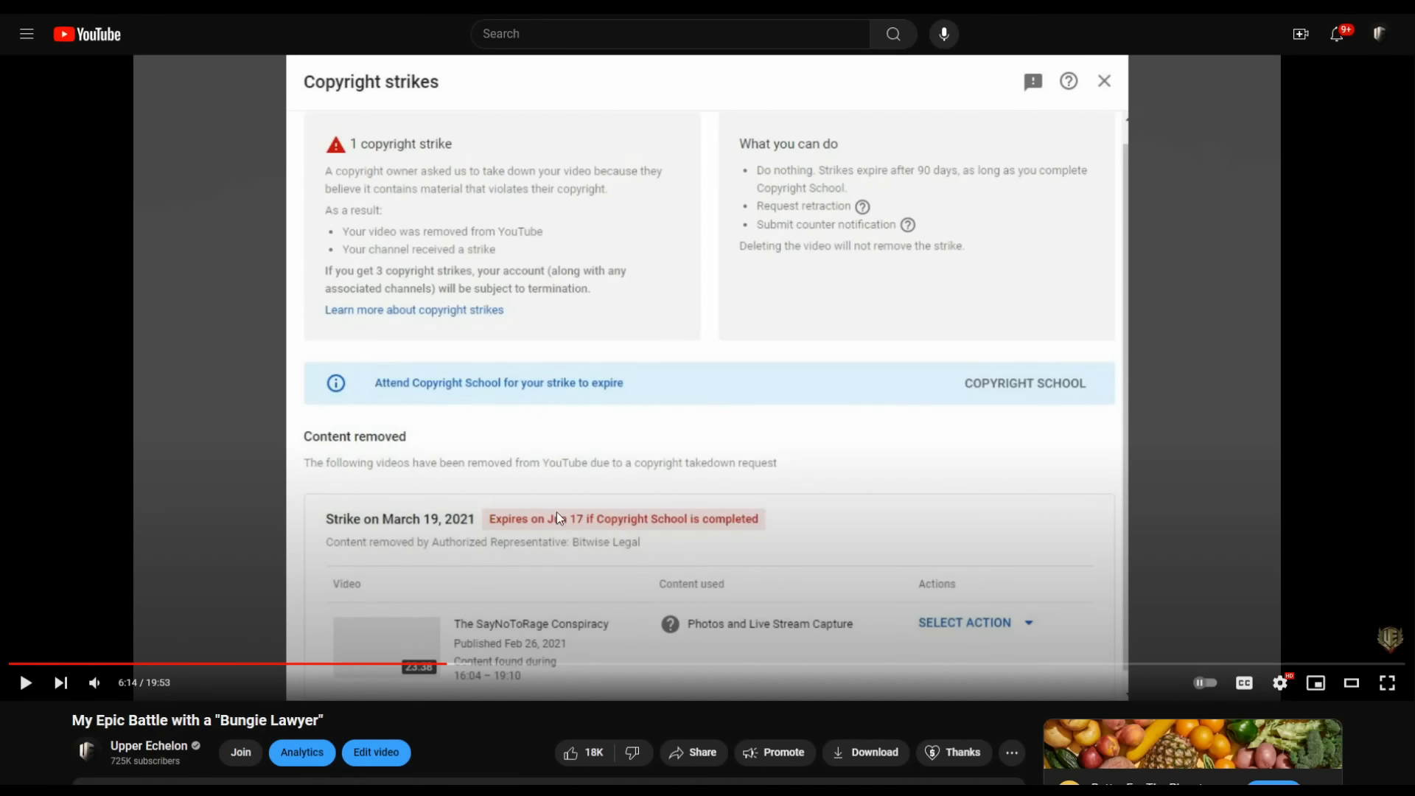
{"action": "mouse_move", "coordinate": [486, 665]}
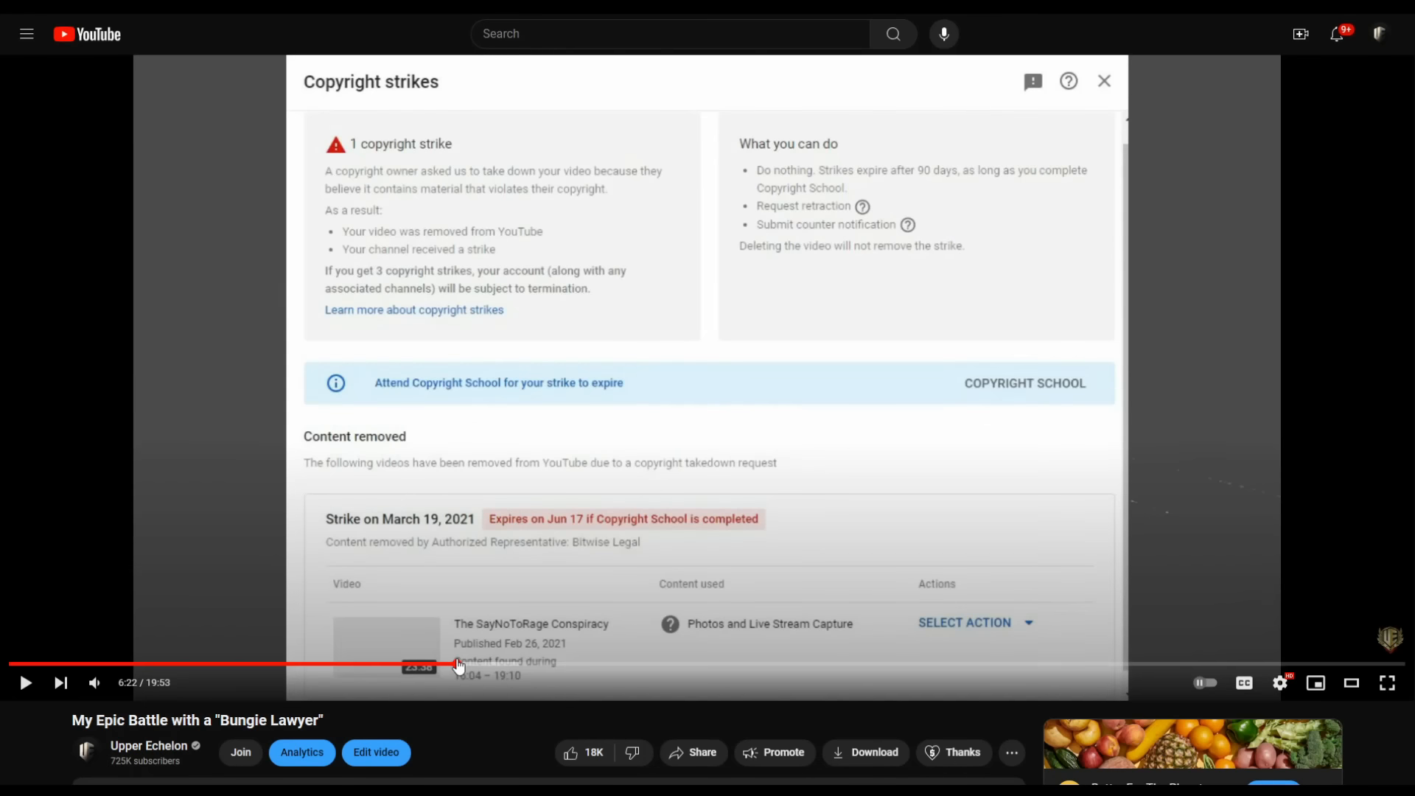
{"action": "mouse_move", "coordinate": [610, 667]}
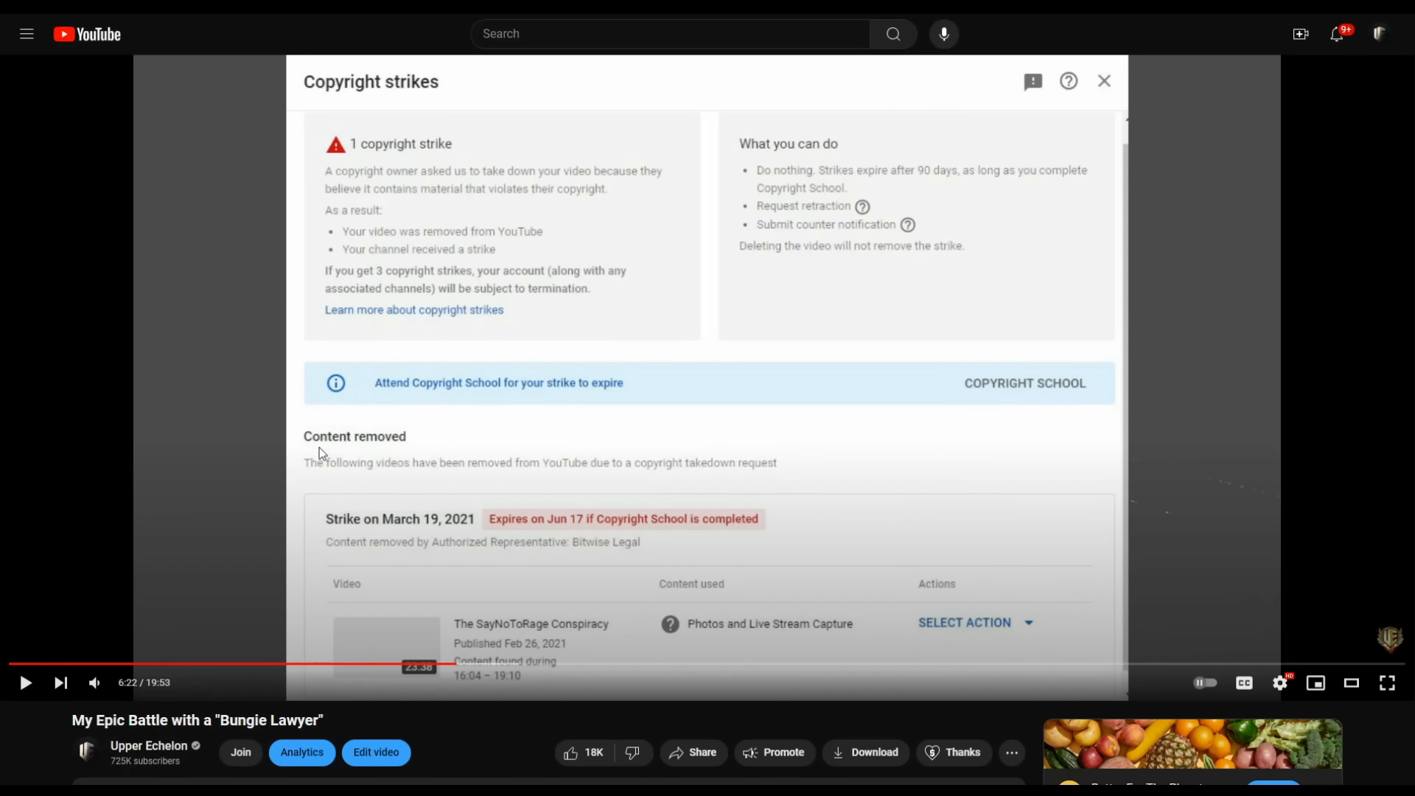
{"action": "mouse_move", "coordinate": [992, 652]}
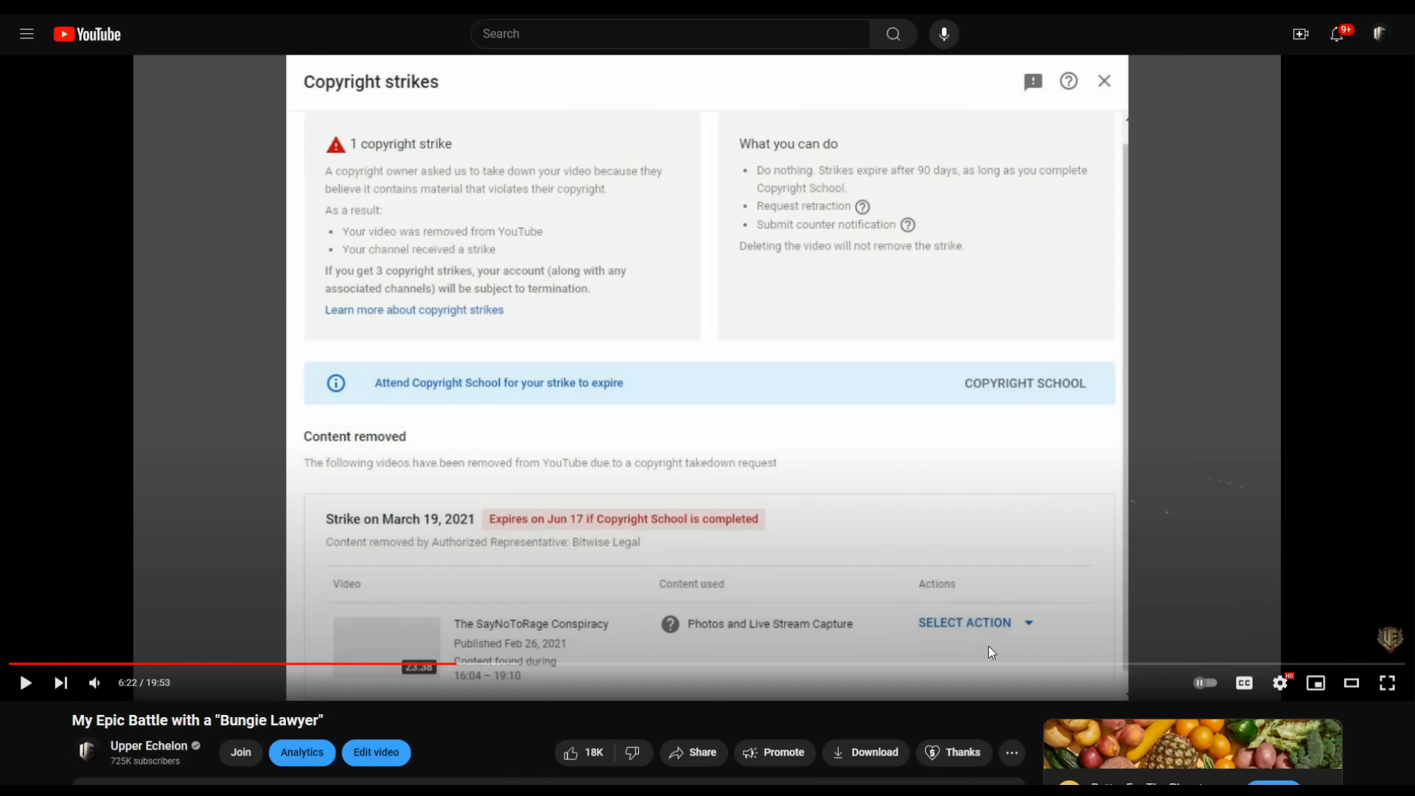
{"action": "mouse_move", "coordinate": [958, 583]}
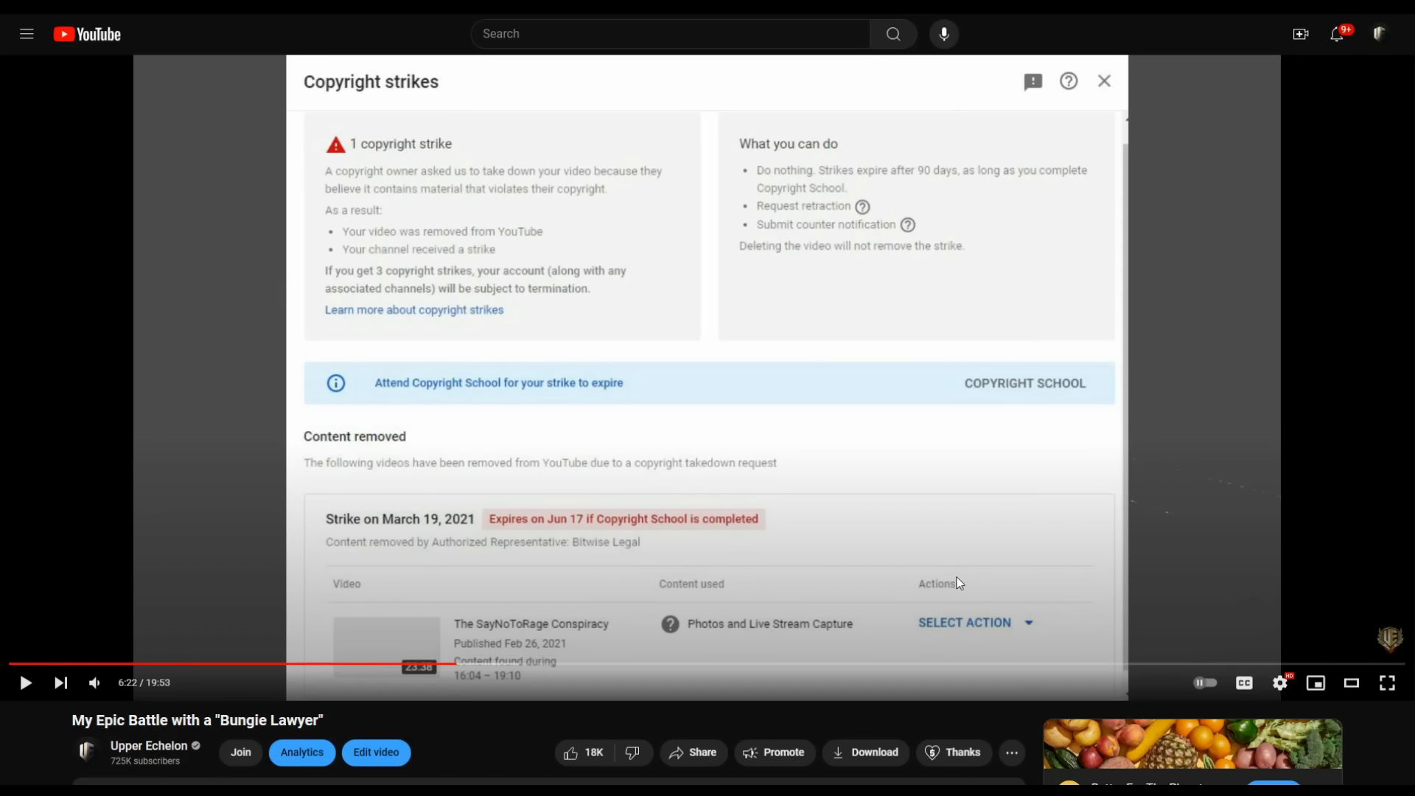
{"action": "mouse_move", "coordinate": [1020, 670]}
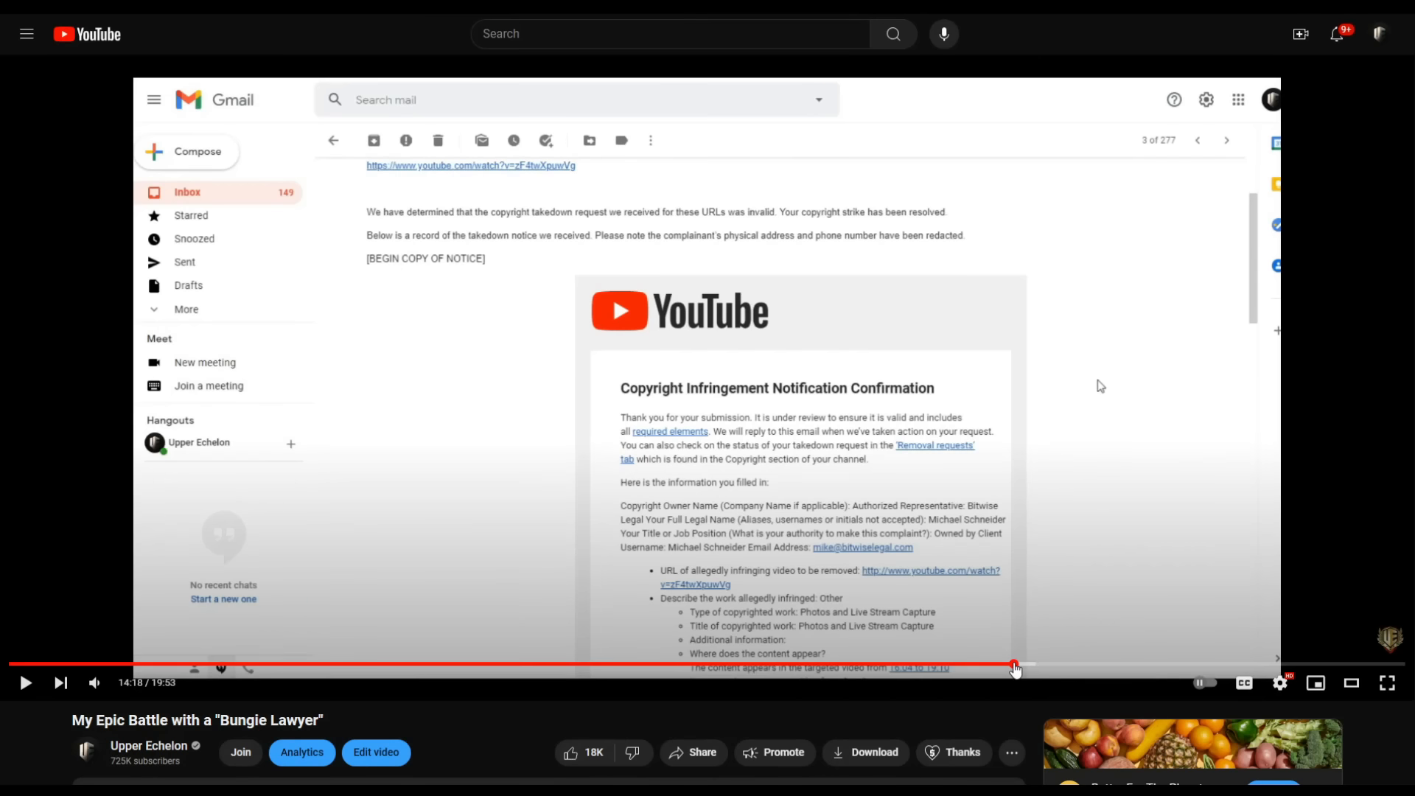
Step: Jump the Bungie Lawyer video to about 14:18 where the copyright takedown email is shown
{"action": "left_click", "coordinate": [26, 682]}
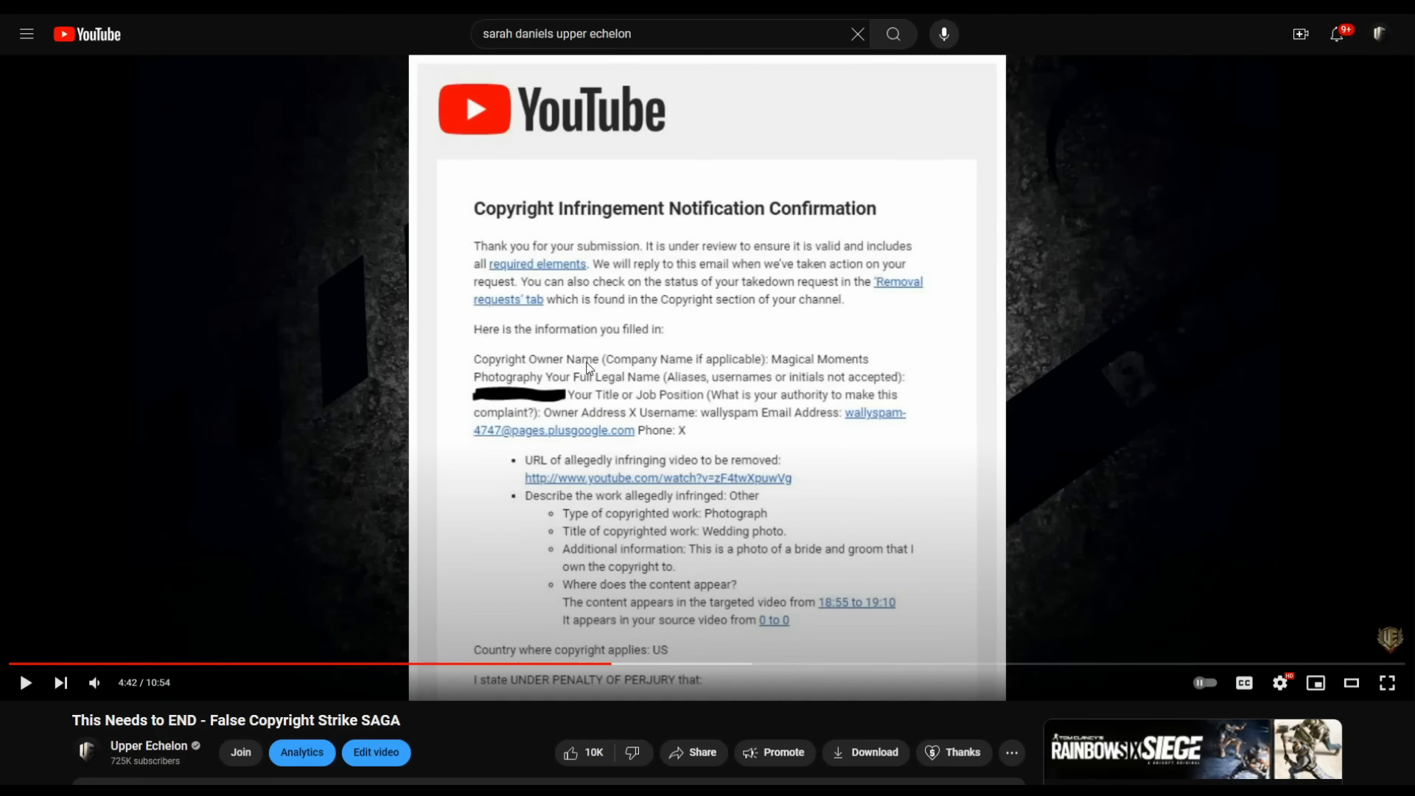
{"action": "mouse_move", "coordinate": [892, 418]}
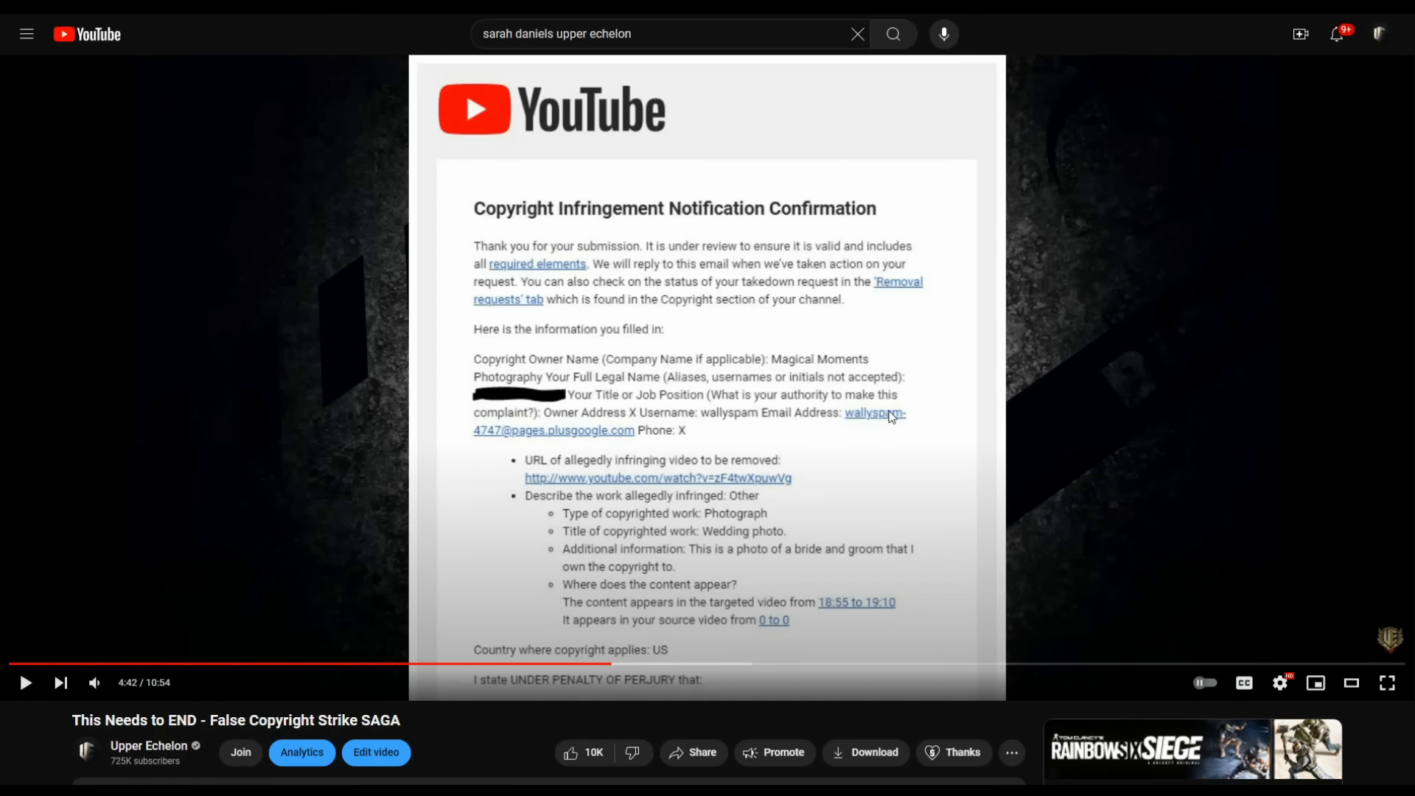
{"action": "mouse_move", "coordinate": [493, 178]}
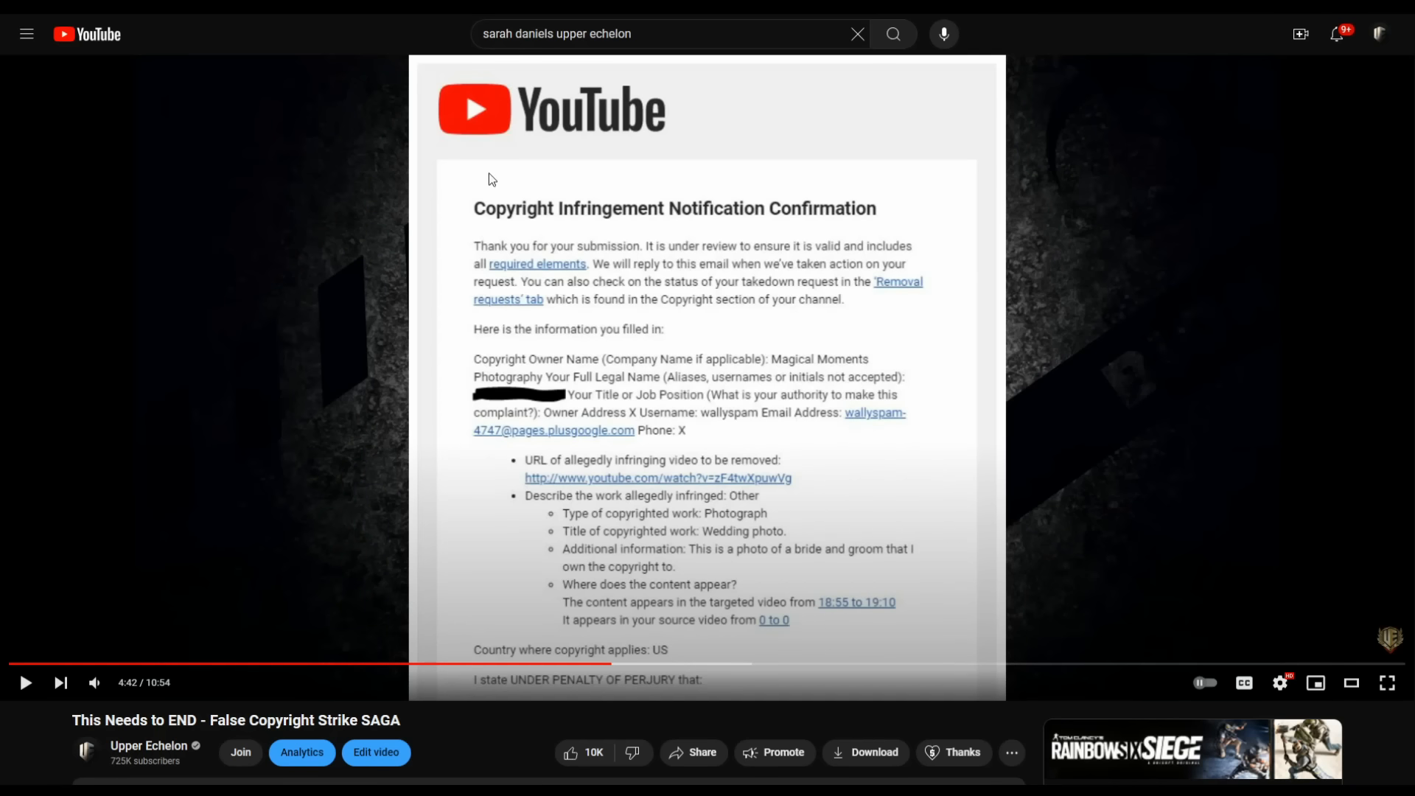
{"action": "mouse_move", "coordinate": [631, 663]}
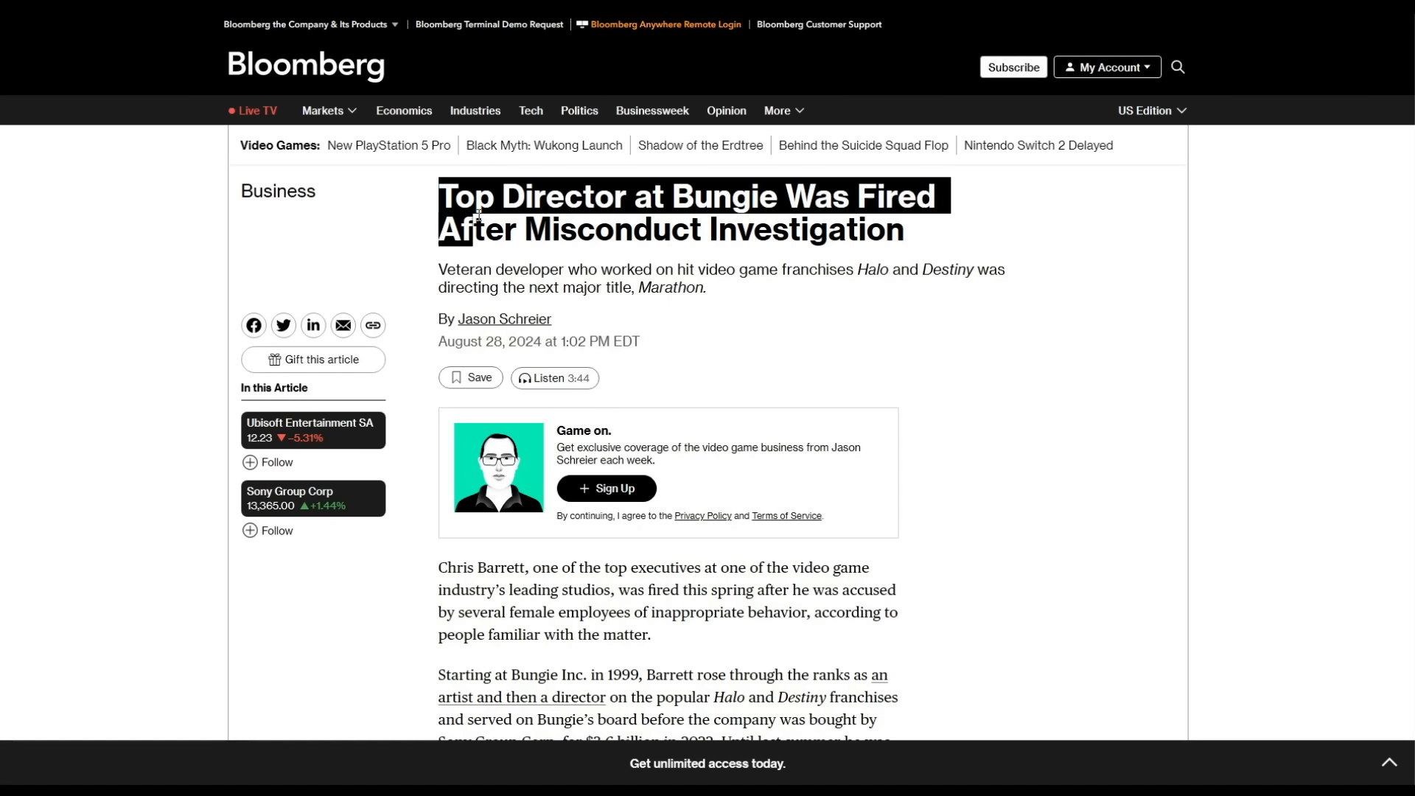
{"action": "mouse_move", "coordinate": [955, 392]}
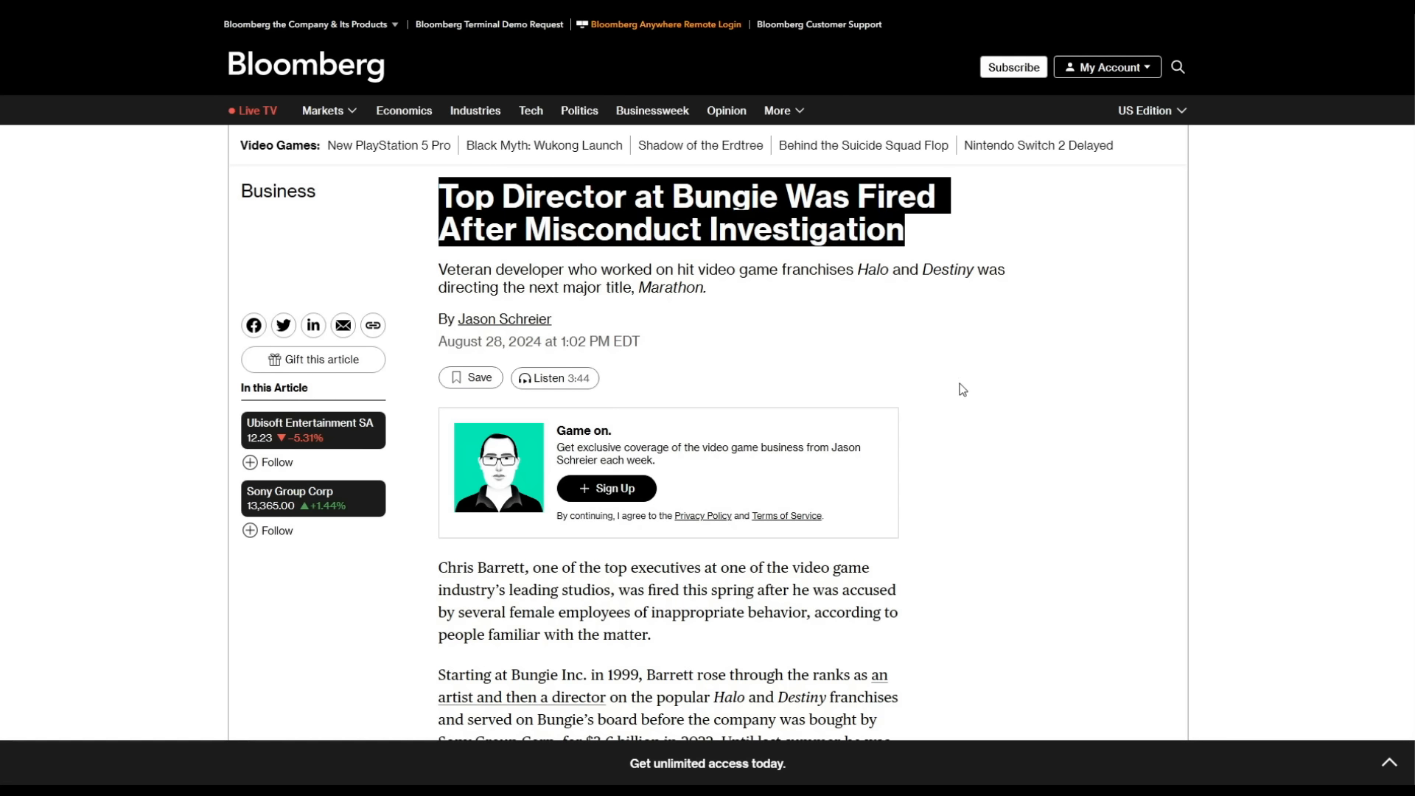
Step: Read the Bloomberg Bungie article down past the investigation findings into Barrett's and Sony's statements
{"action": "scroll", "scroll_direction": "down", "scroll_amount": 3}
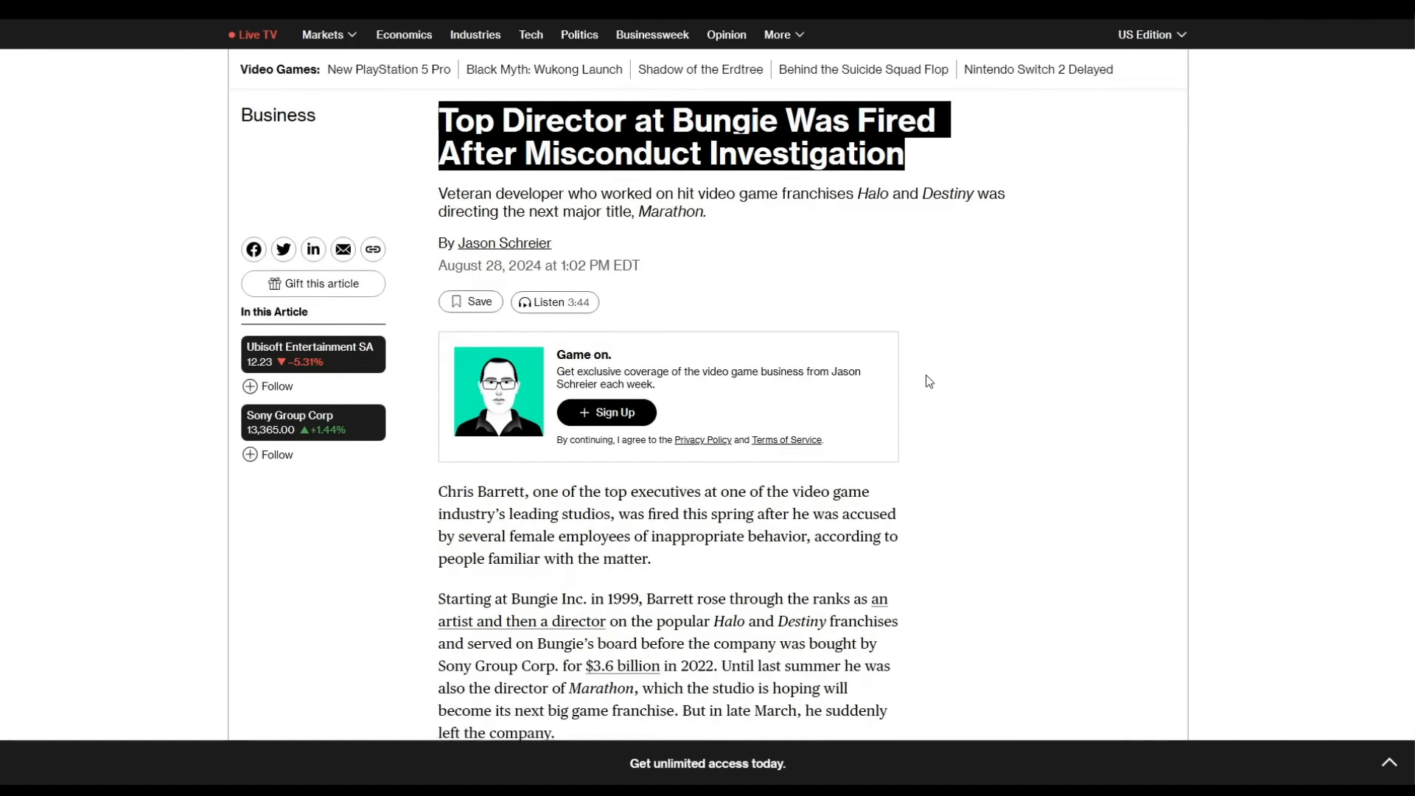
{"action": "scroll", "scroll_direction": "down", "scroll_amount": 3}
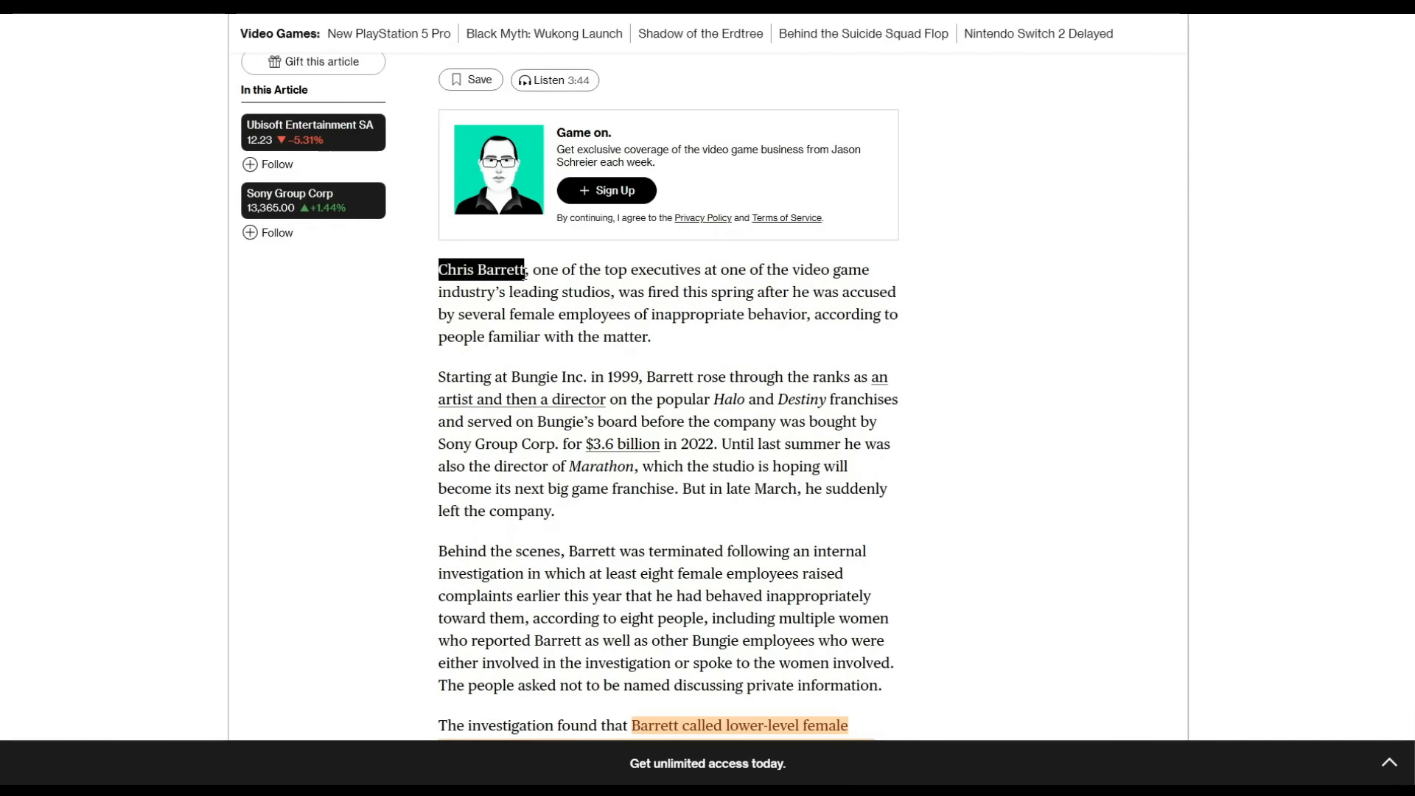
{"action": "scroll", "scroll_direction": "down", "scroll_amount": 3}
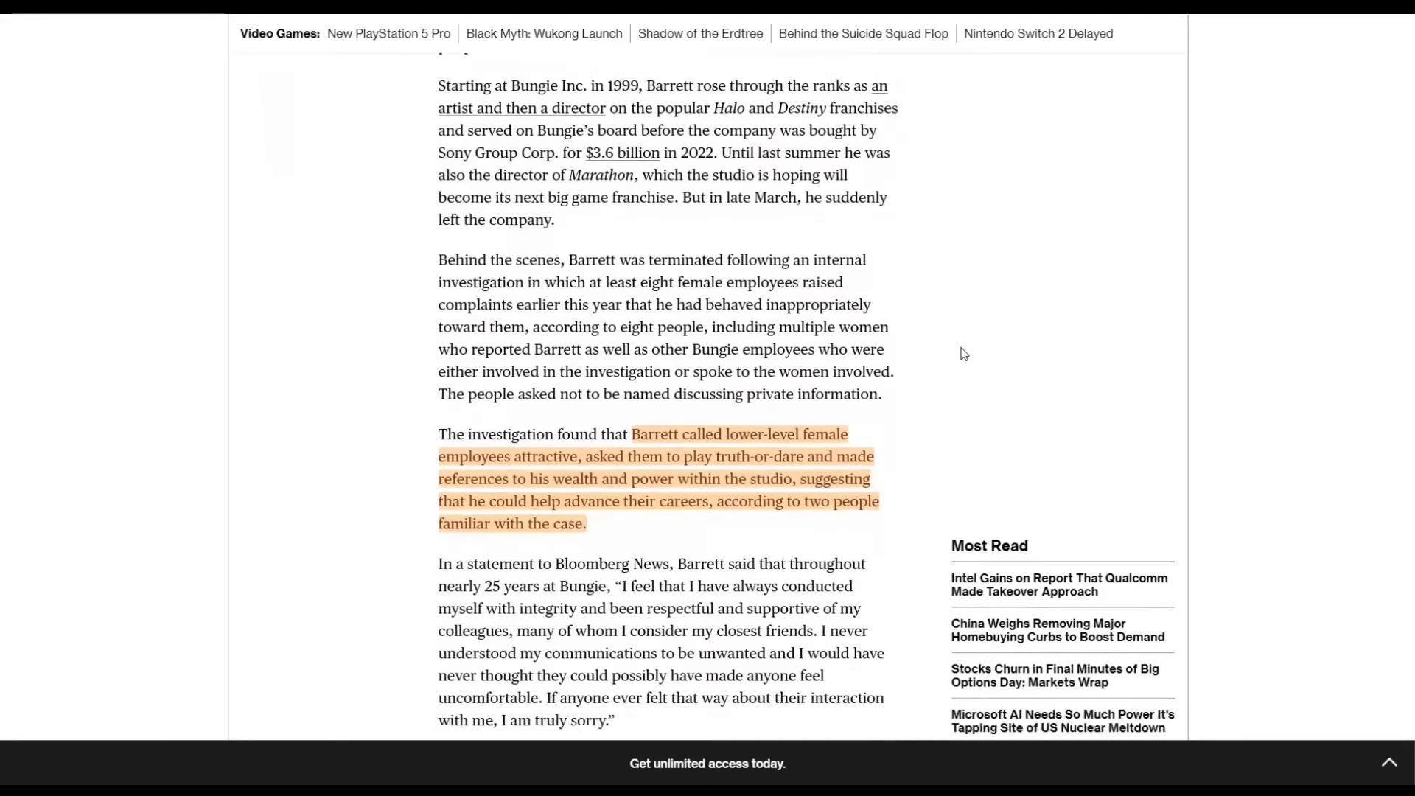
{"action": "scroll", "scroll_direction": "down", "scroll_amount": 3}
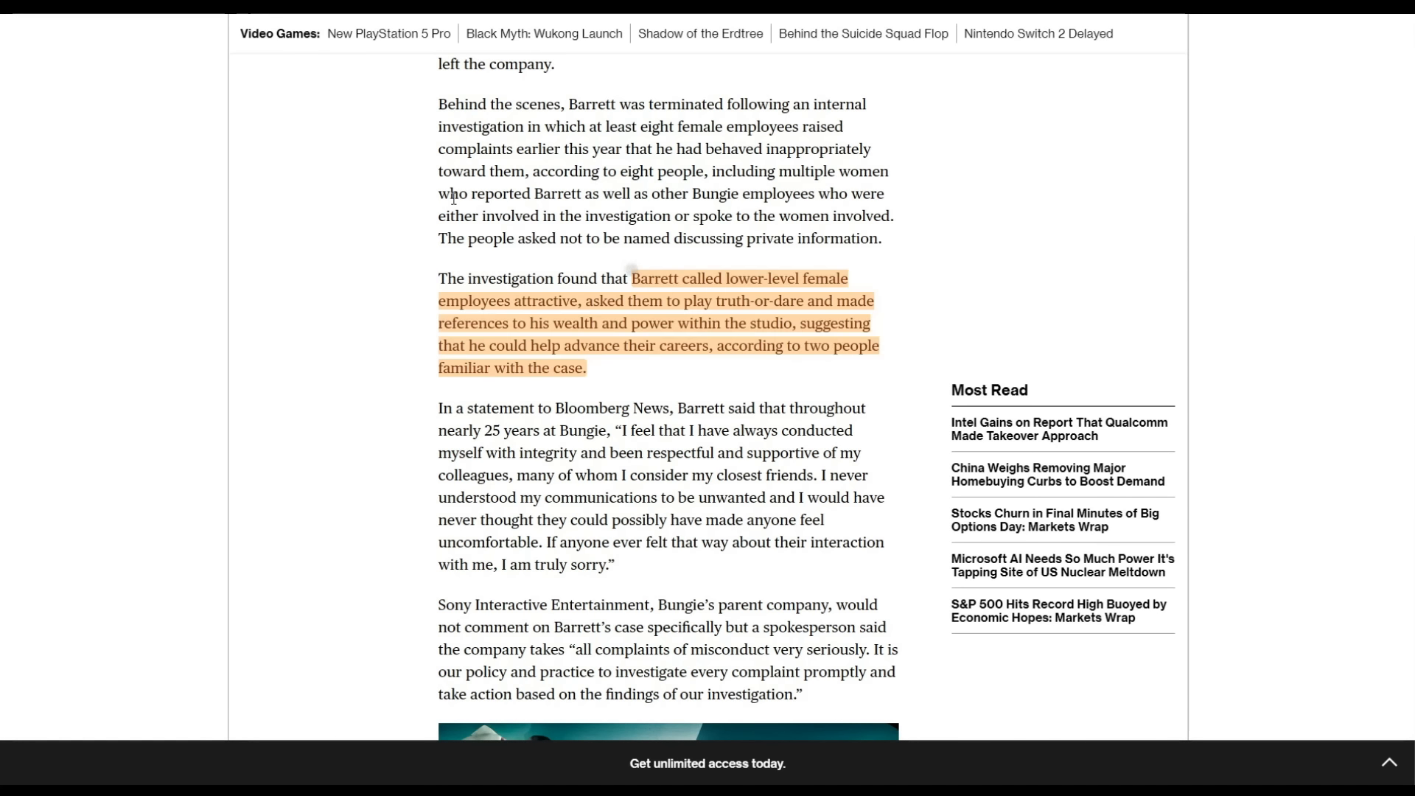
Step: Highlight the paragraph on Barrett's termination, read down to the texts passage, then return to the headline
{"action": "left_click_drag", "start_coordinate": [438, 103], "coordinate": [876, 239]}
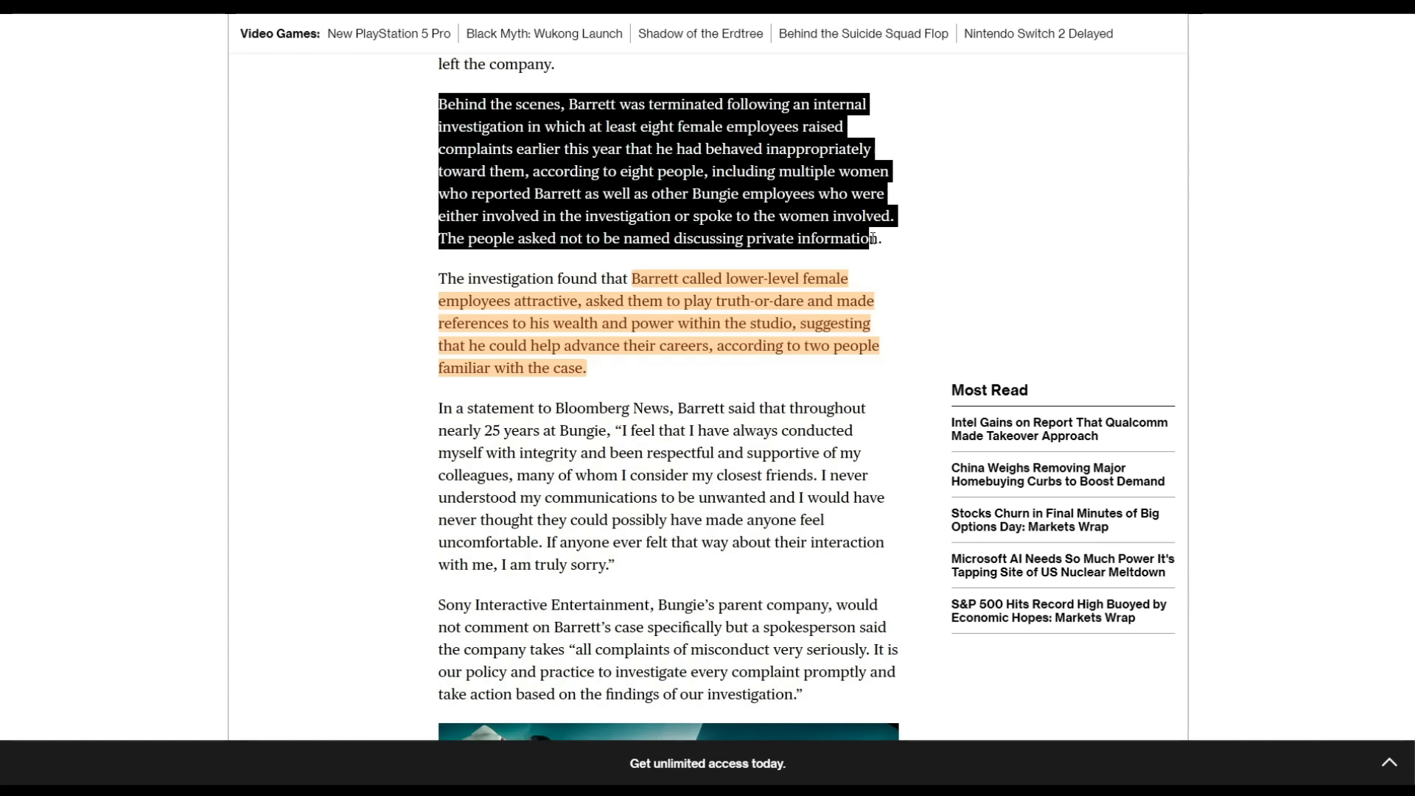
{"action": "scroll", "scroll_direction": "down", "scroll_amount": 3}
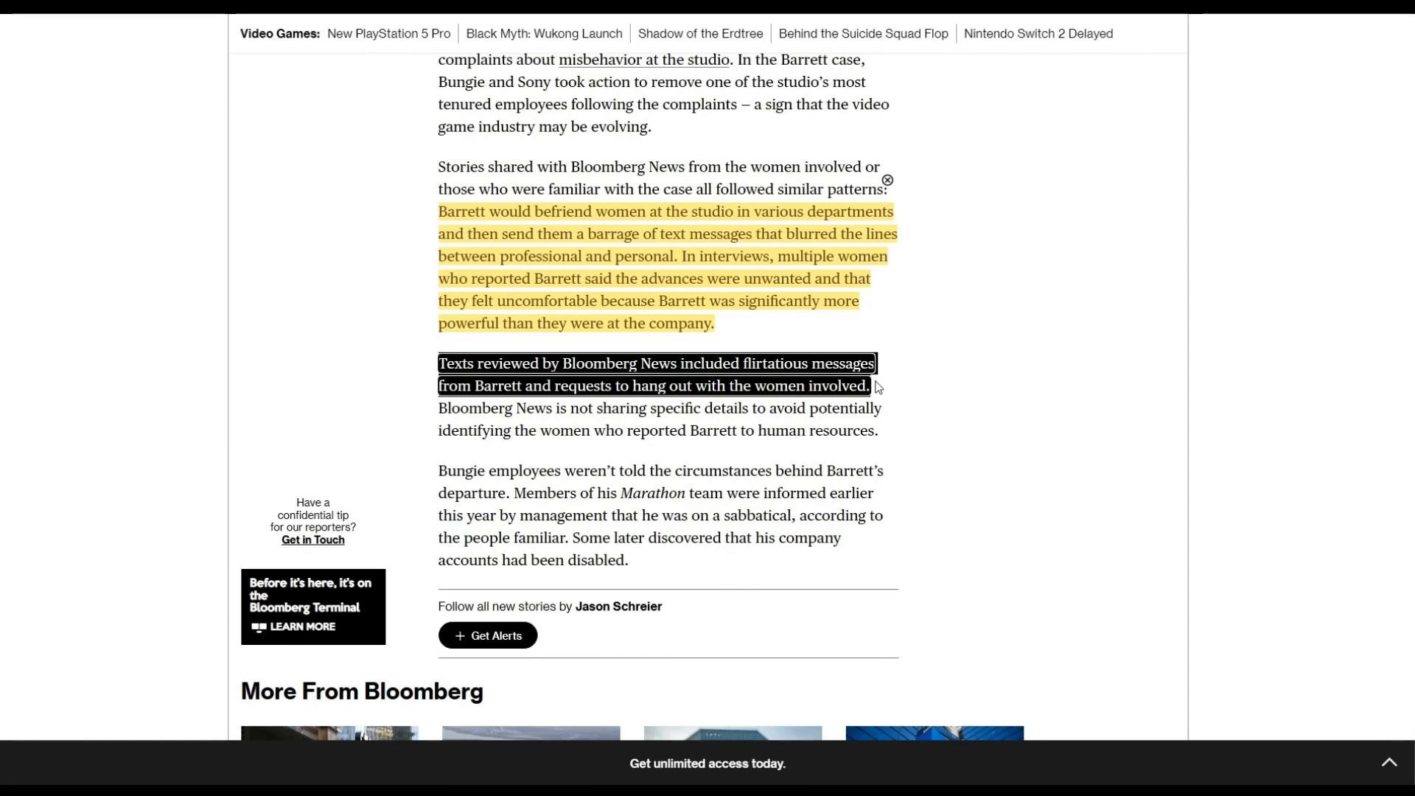
{"action": "mouse_move", "coordinate": [920, 425]}
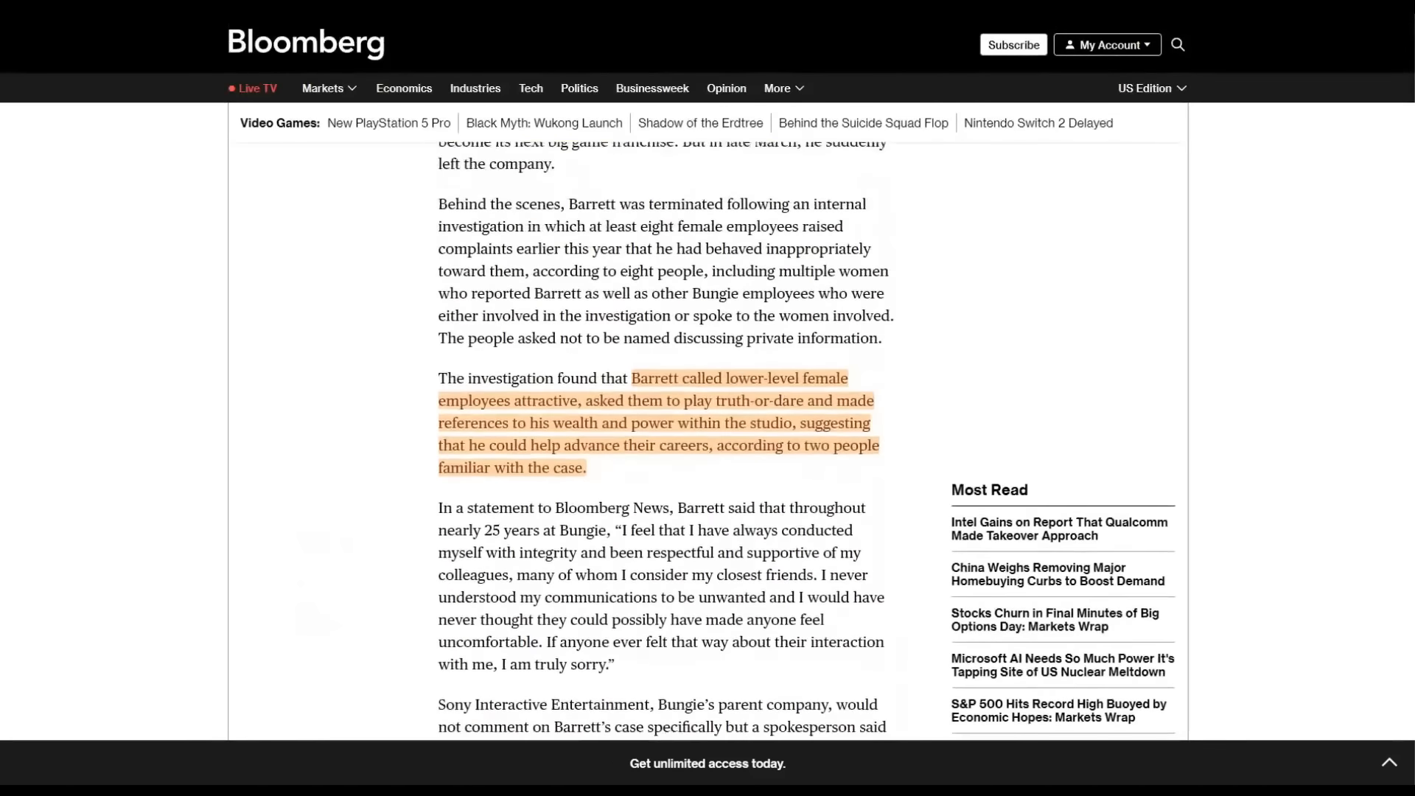
{"action": "scroll", "scroll_direction": "up", "scroll_amount": 3}
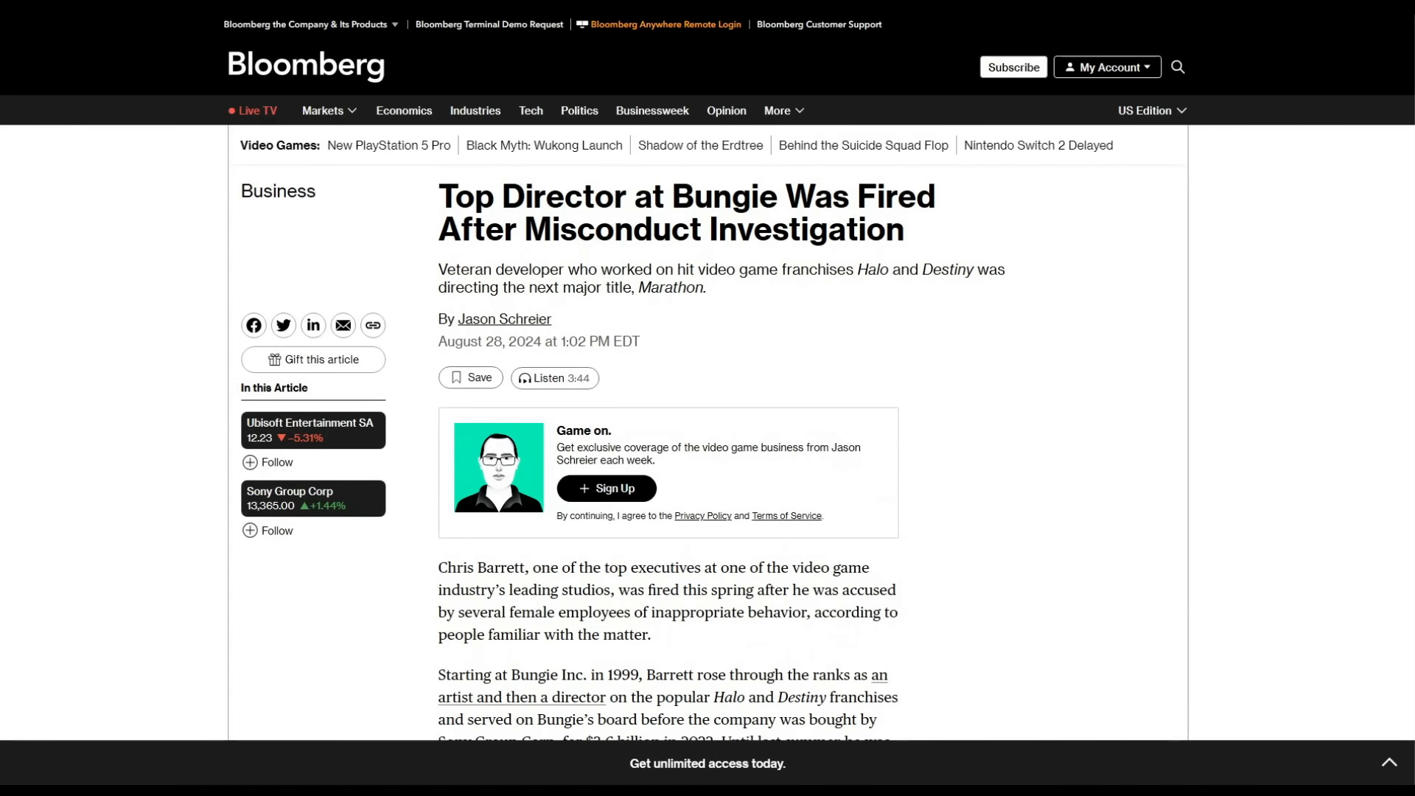